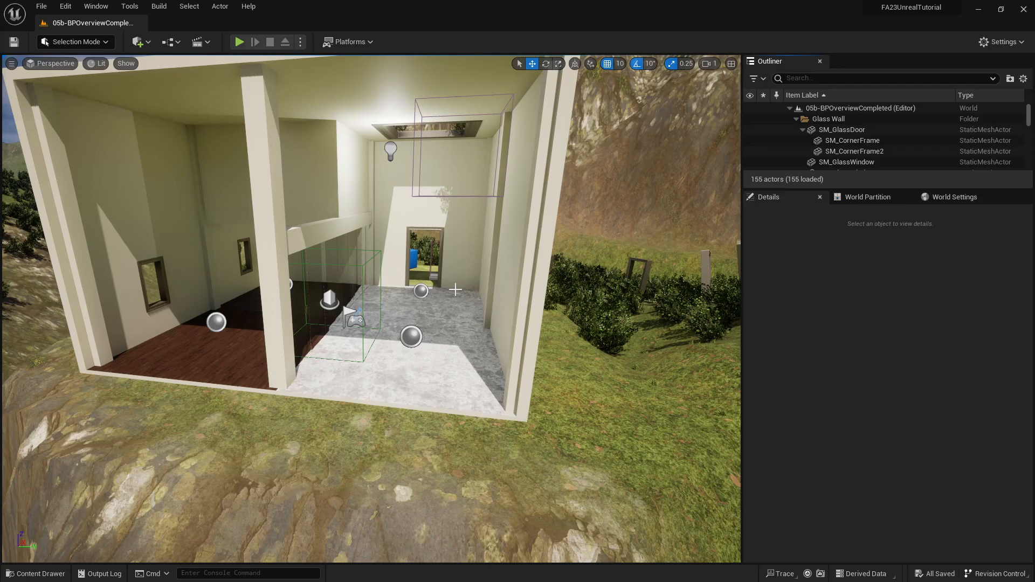
Duplicate BP_Cube in the Content Drawer into a new BP_Collect blueprint asset.
left_click(36, 573)
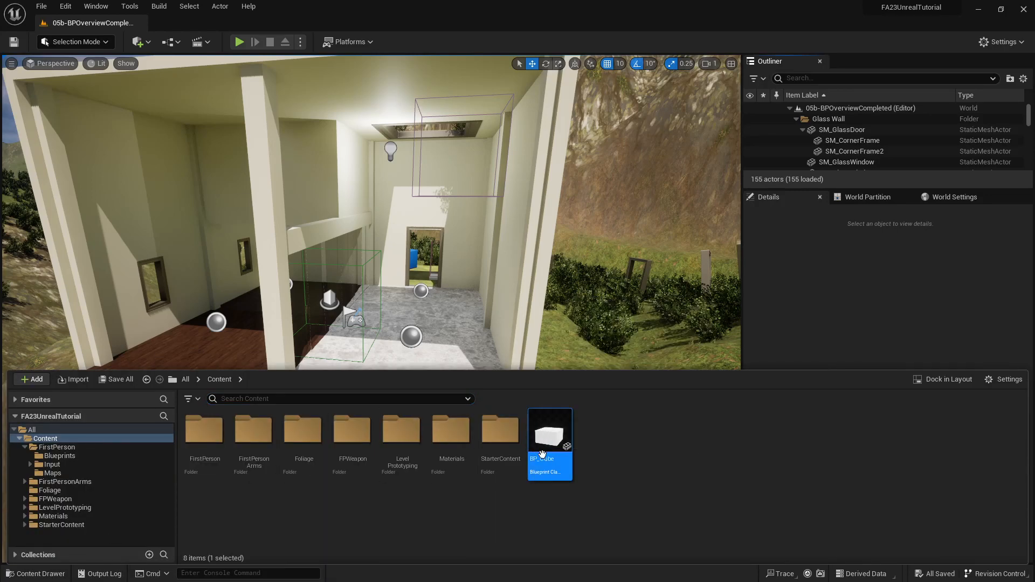
mouse_move(550, 432)
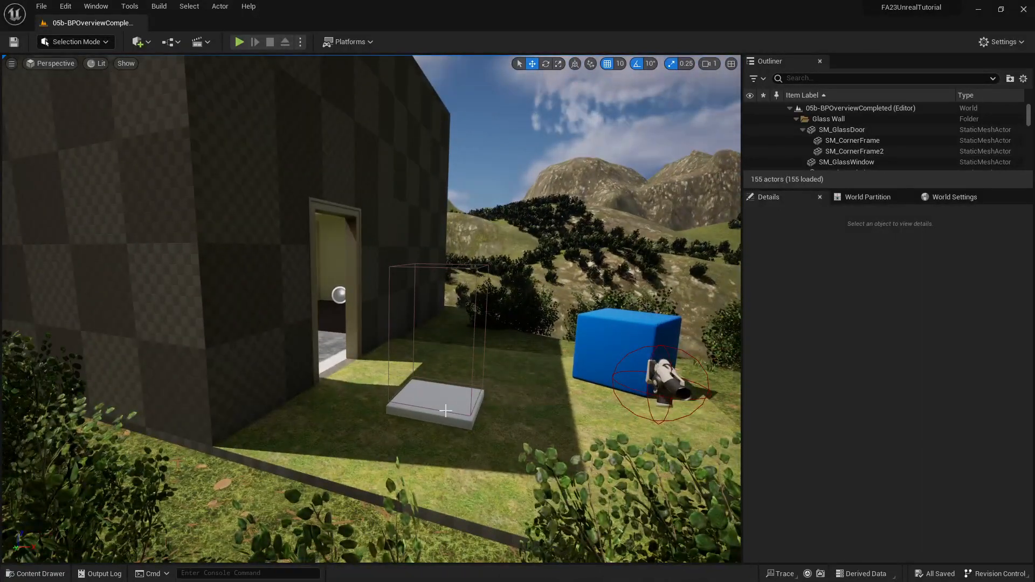
left_click(34, 573)
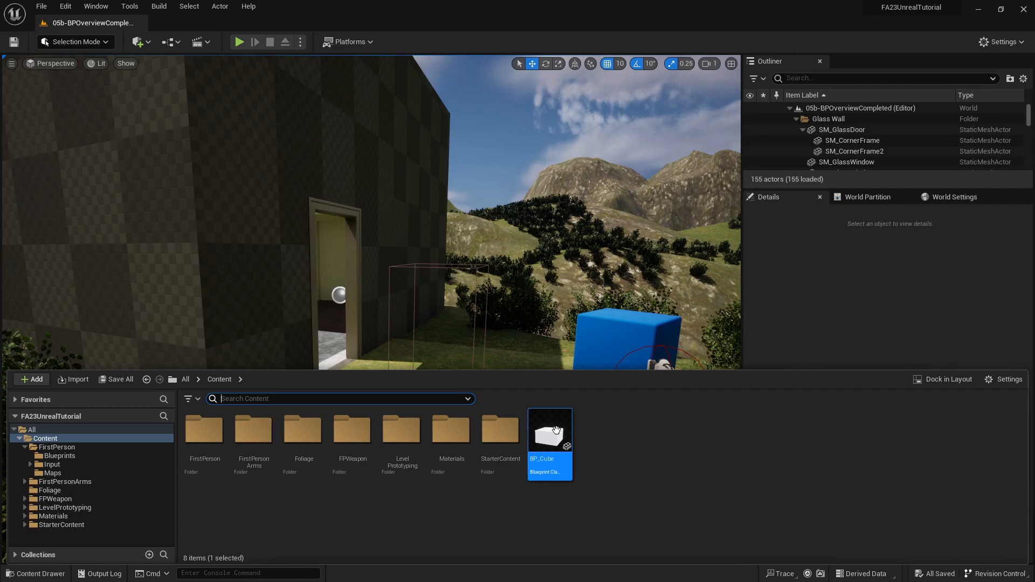
right_click(549, 429)
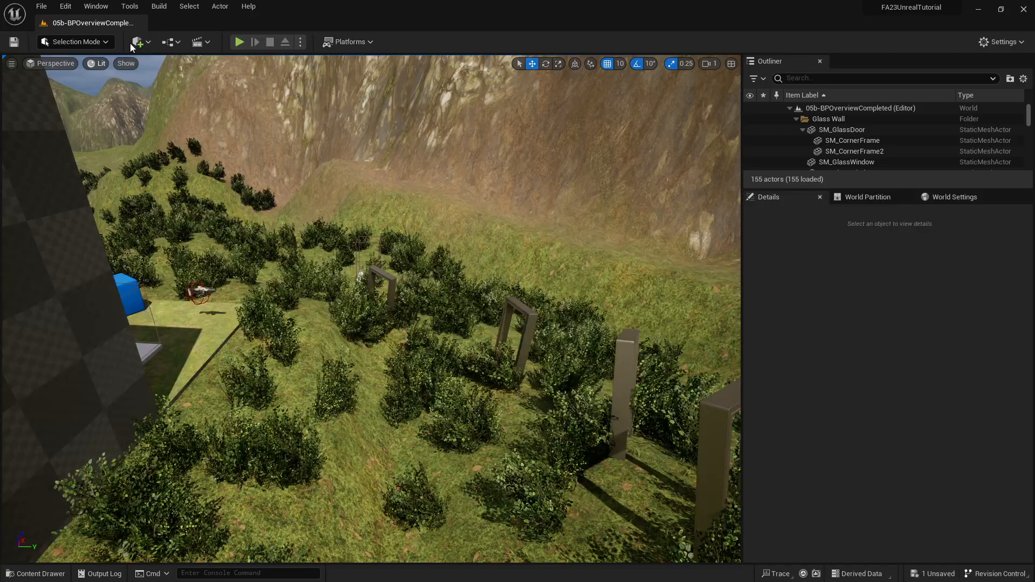
Quick-add a Cube with Scale Z 0.1 and convert it to a BP_Collect child named BP_Collect1.
left_click(137, 42)
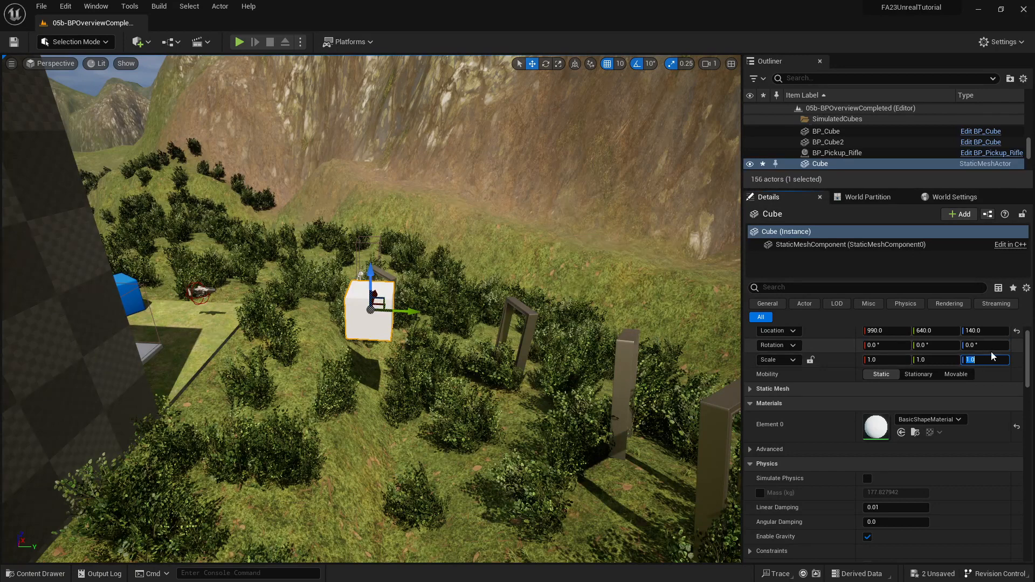
type("0.1")
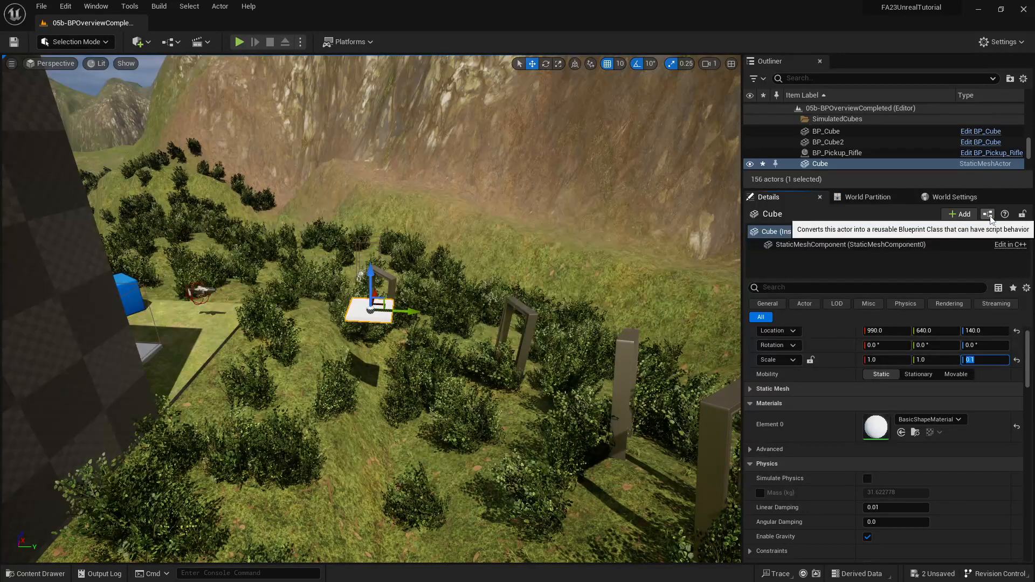
left_click(989, 213)
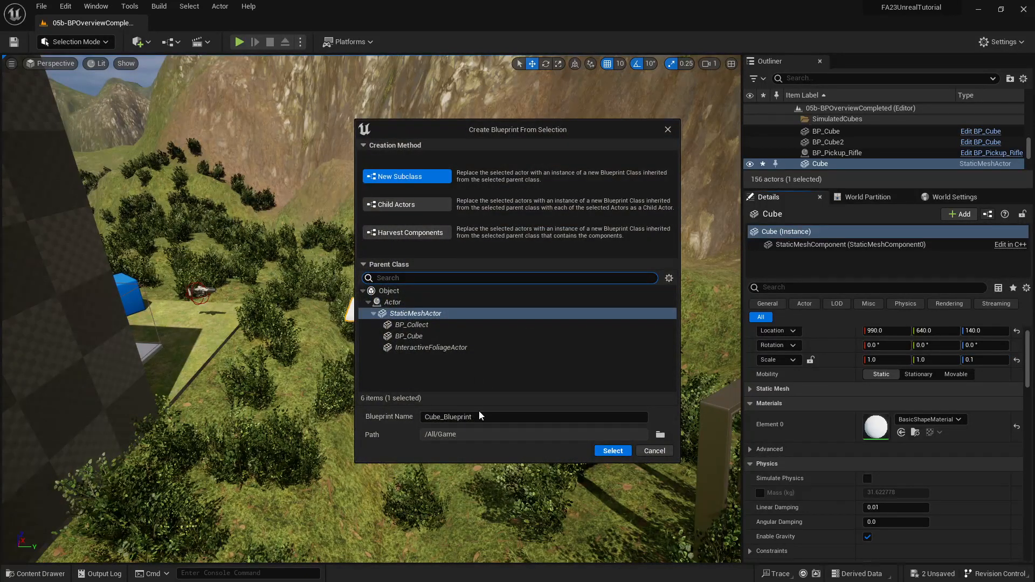
type("BC")
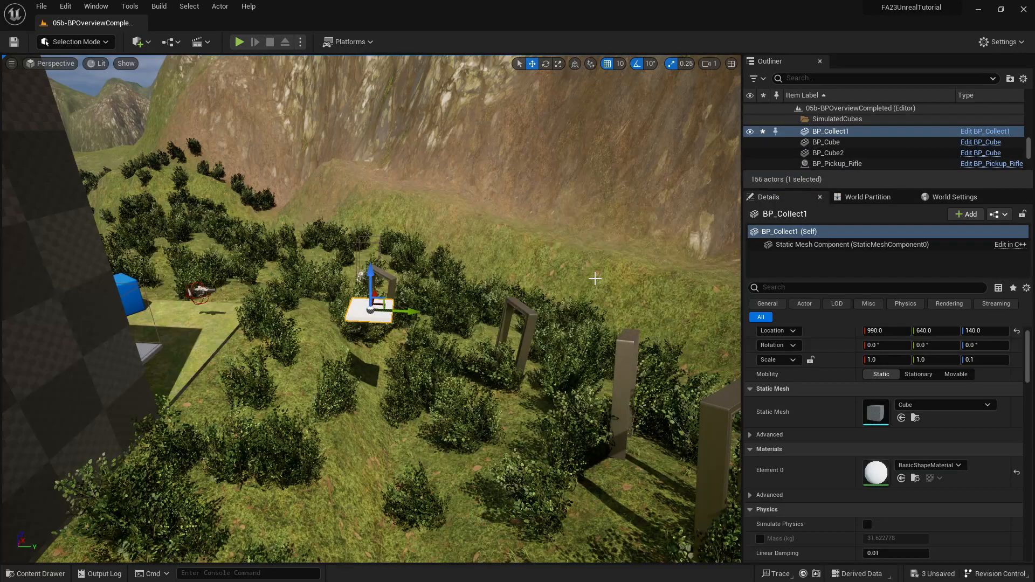
Add a tall Box Collision above BP_Collect1's flat base, compile and close the editor.
left_click(985, 131)
type("collision")
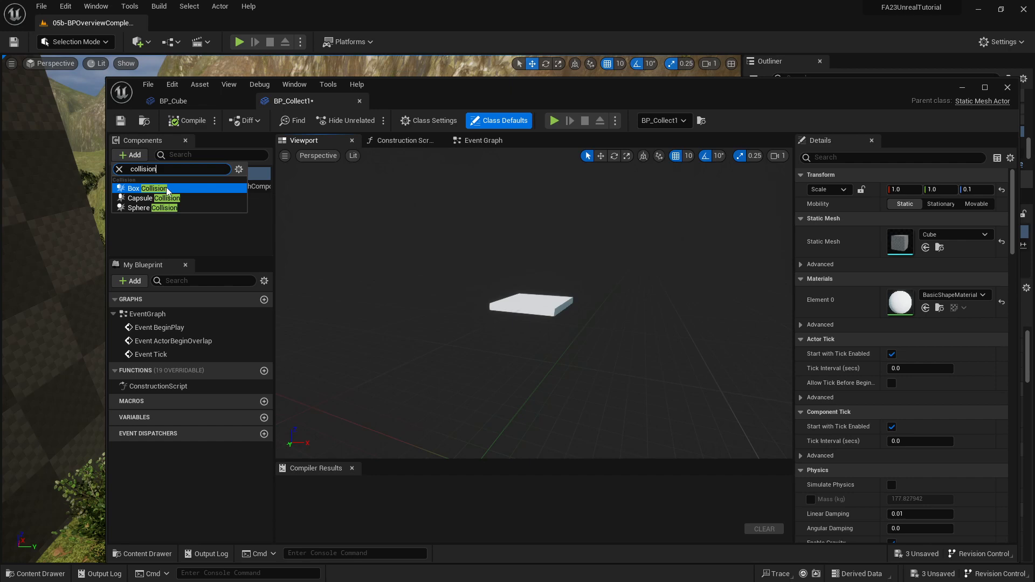
left_click(142, 187)
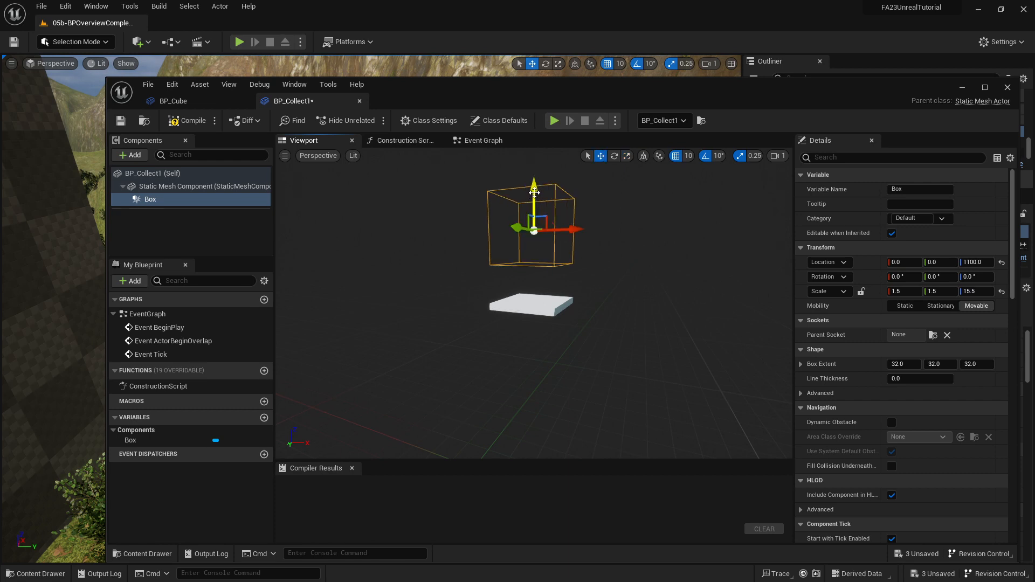
left_click_drag(534, 192, 534, 224)
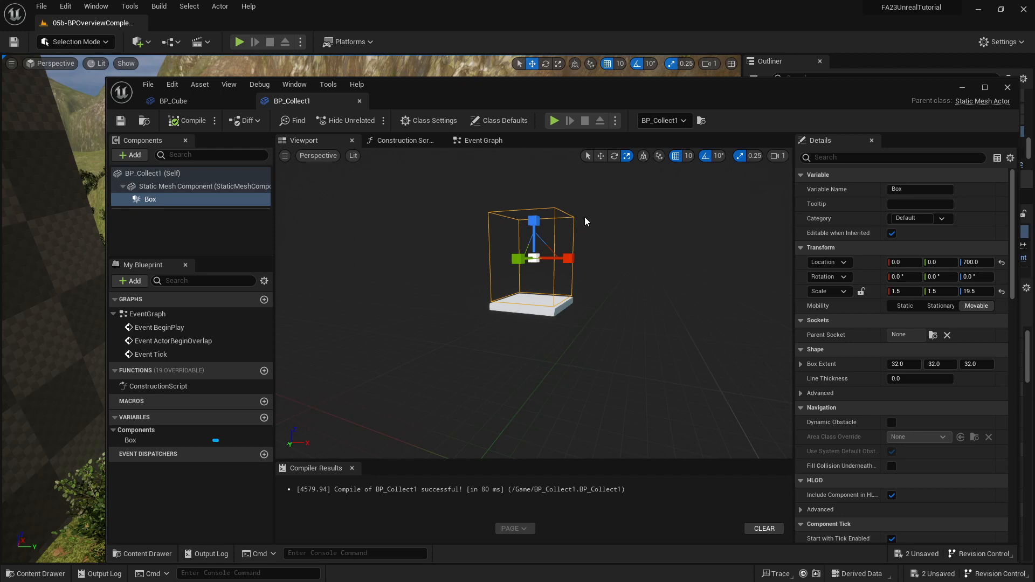
mouse_move(360, 102)
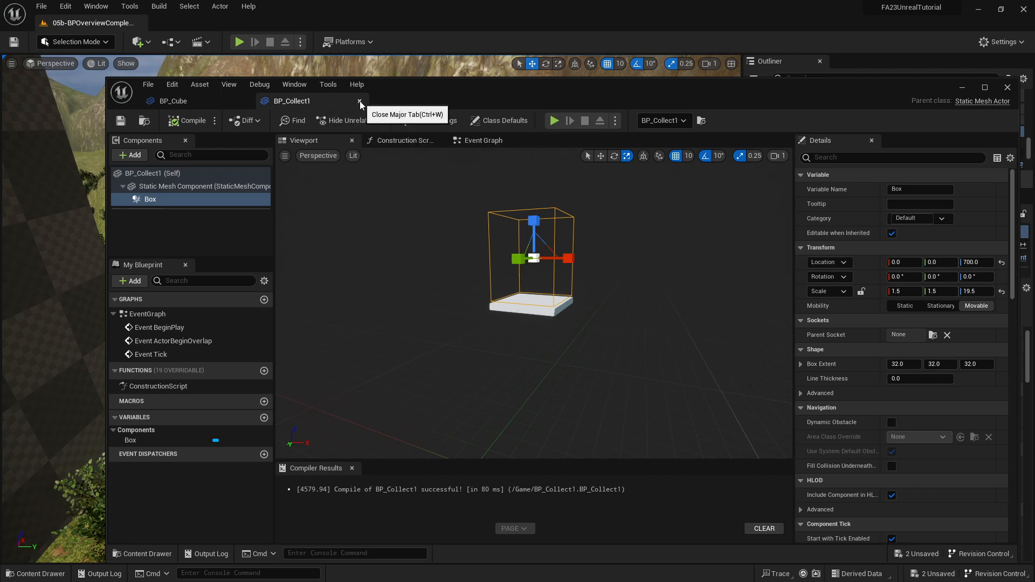
left_click(361, 101)
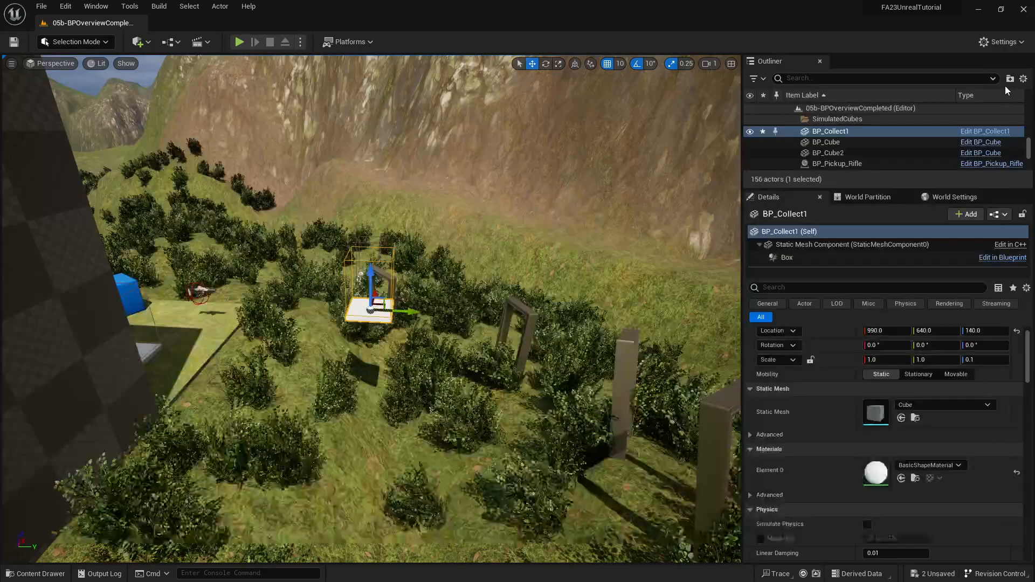
Open BP_Collect and delete the location and scale nodes, keeping only ActorBeginOverlap.
left_click(34, 574)
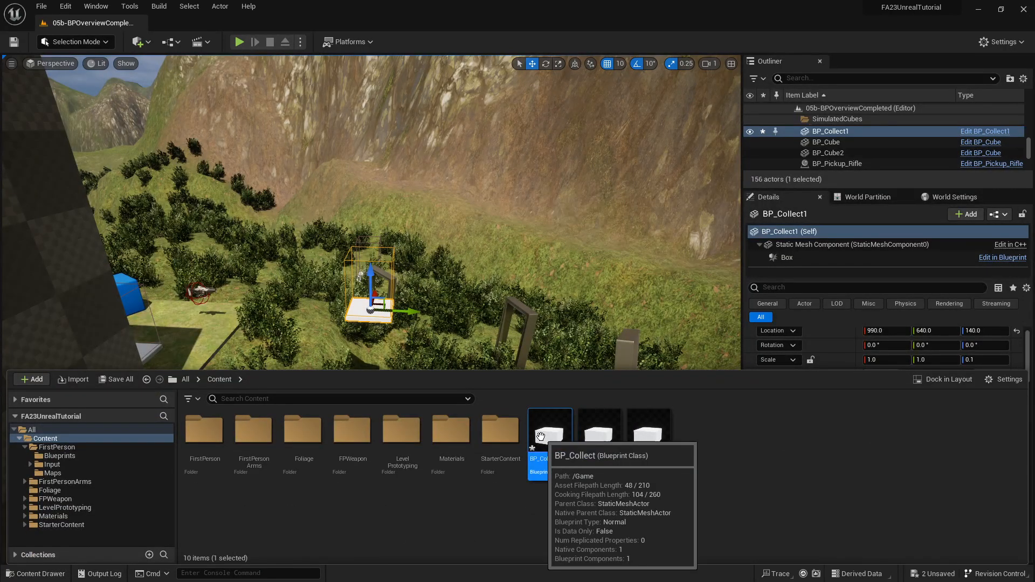
double_click(548, 428)
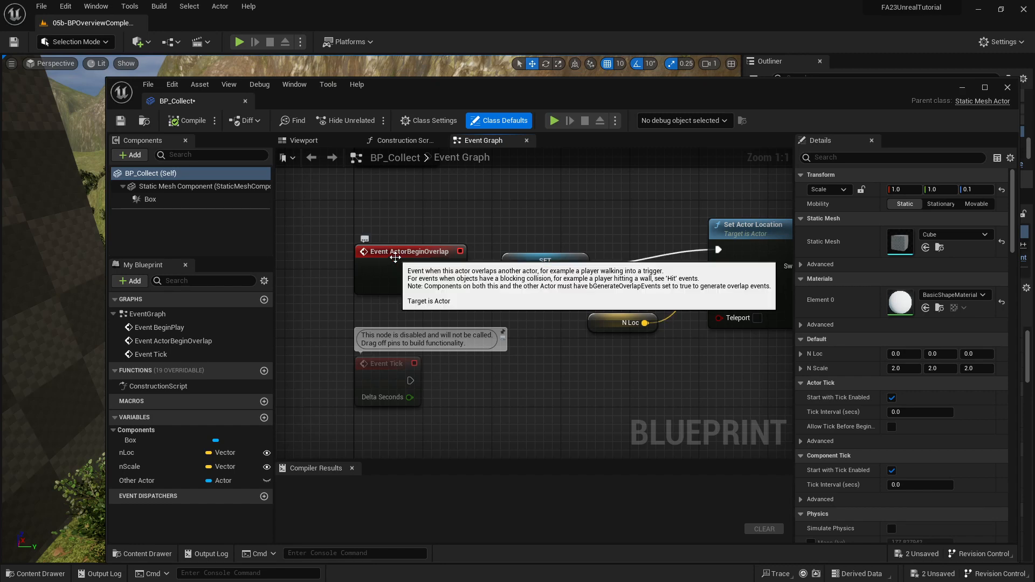
mouse_move(663, 273)
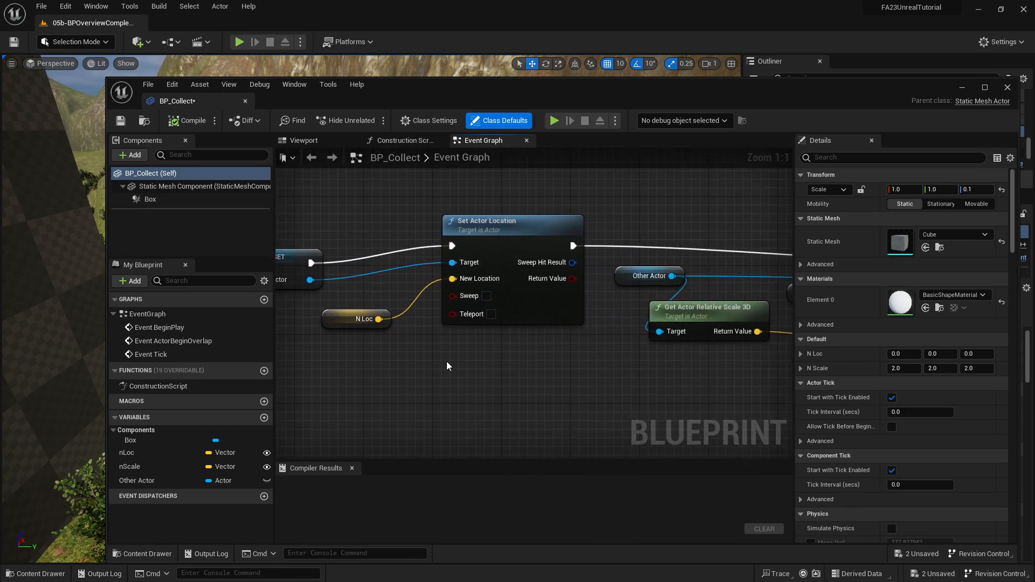
scroll("down", 3)
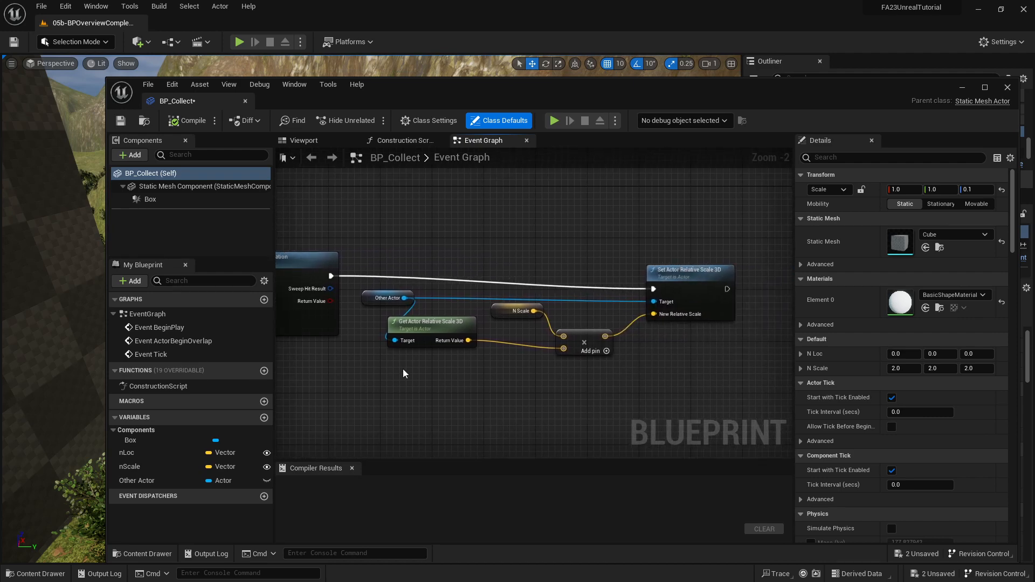
mouse_move(430, 383)
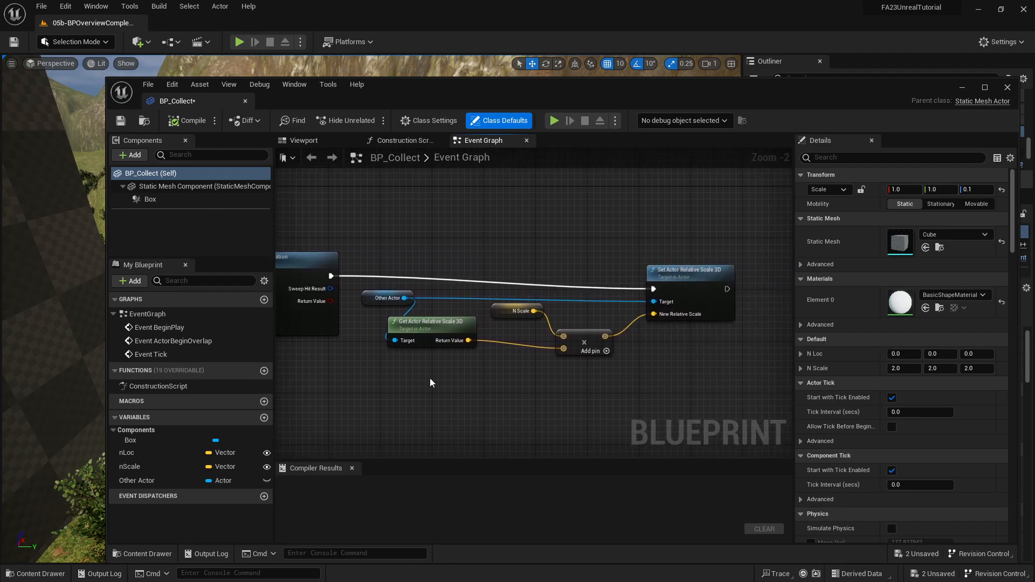
scroll("down", 3)
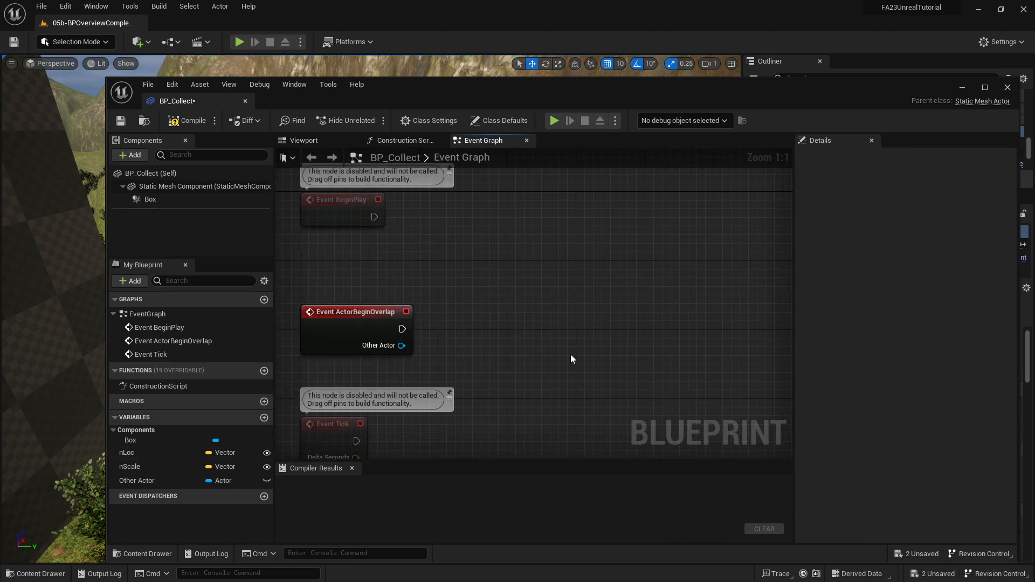
mouse_move(463, 335)
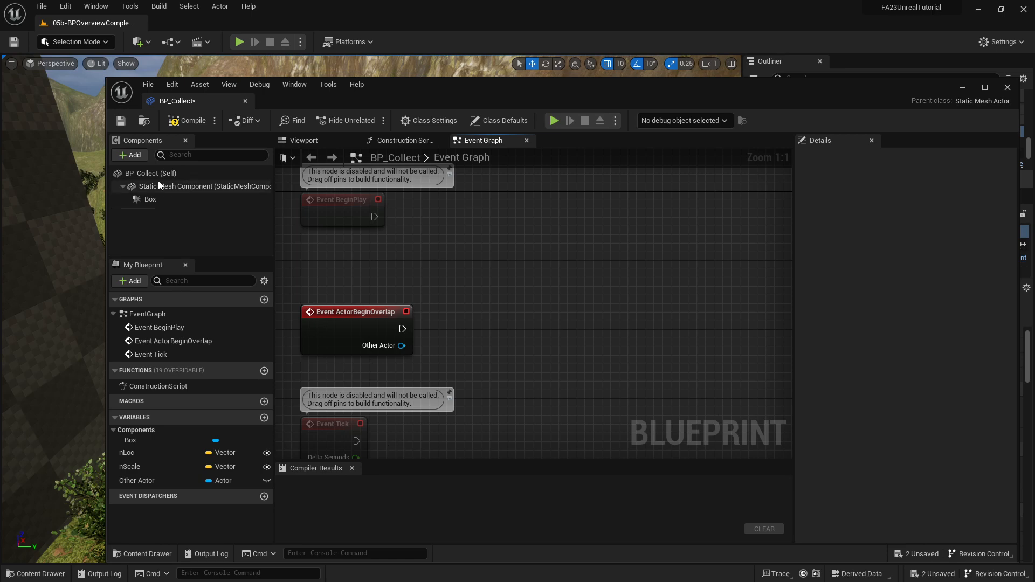
Show BP_Collect's viewport preview and select BP_Collect (Self) for its class defaults.
left_click(302, 140)
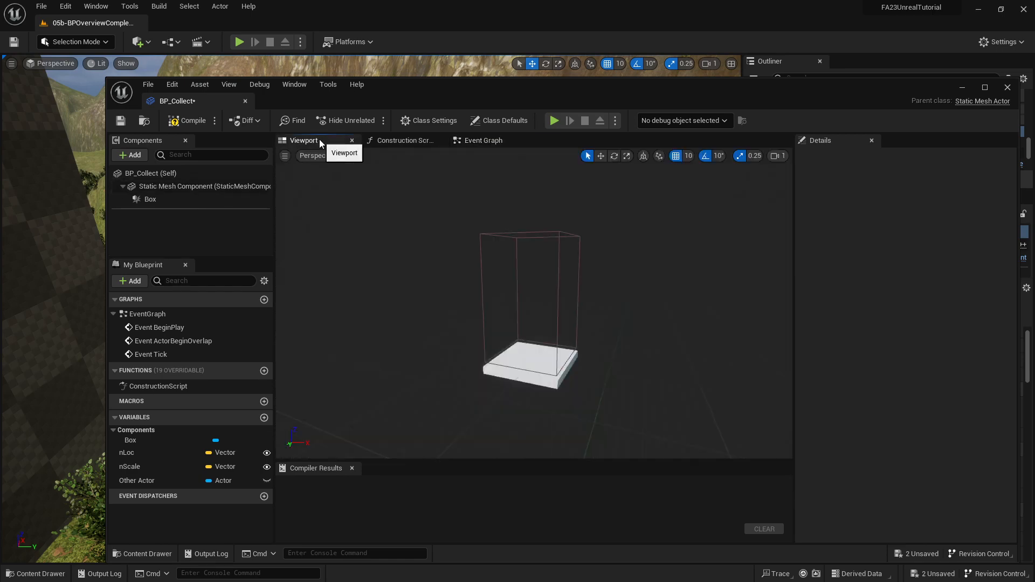
mouse_move(536, 358)
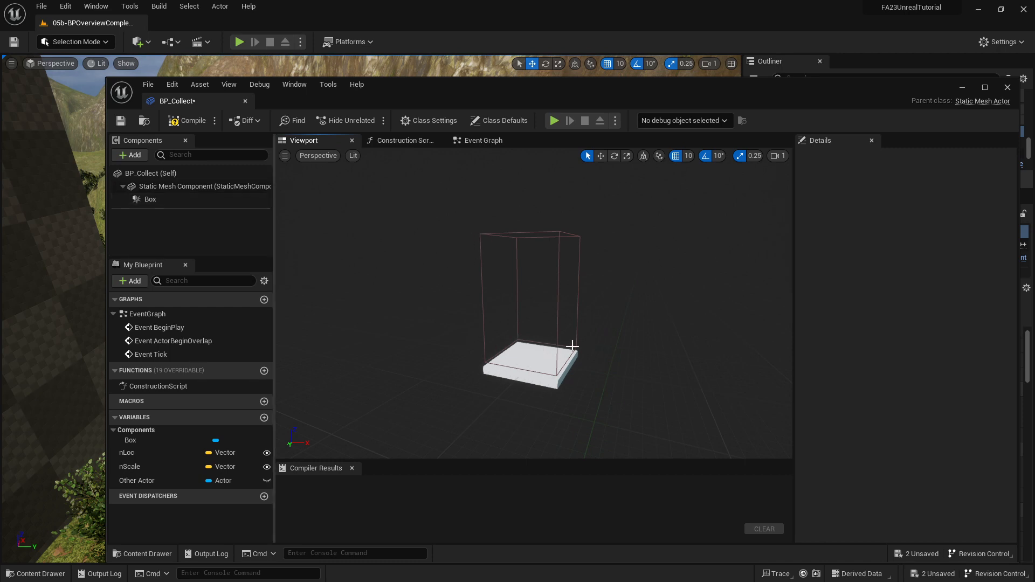
mouse_move(493, 238)
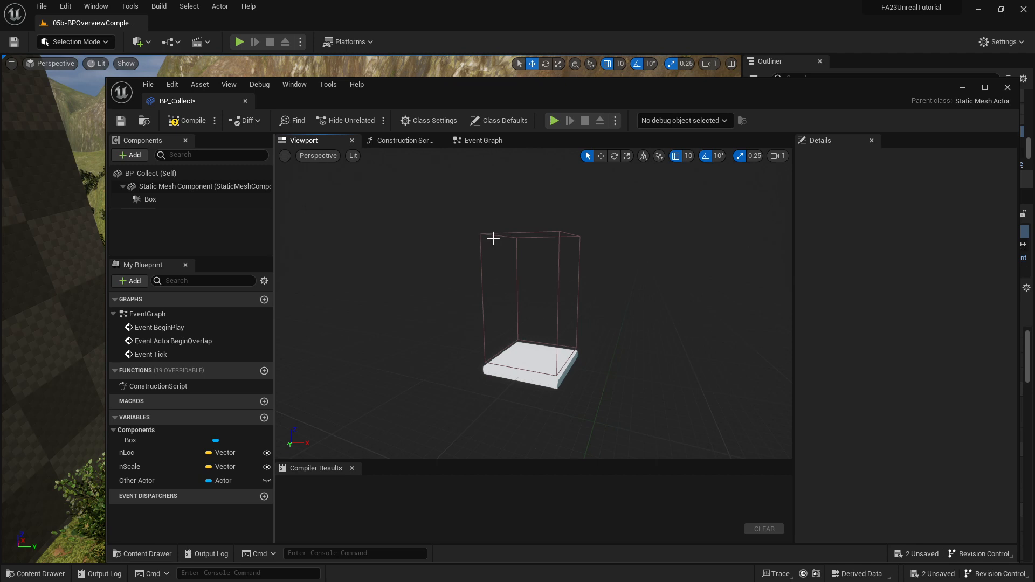
mouse_move(542, 315)
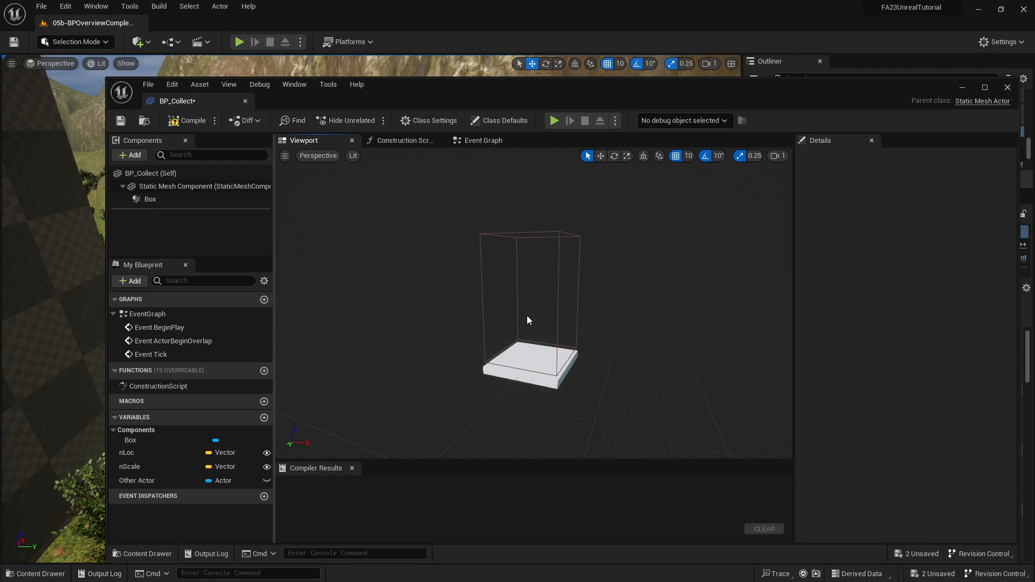
mouse_move(619, 544)
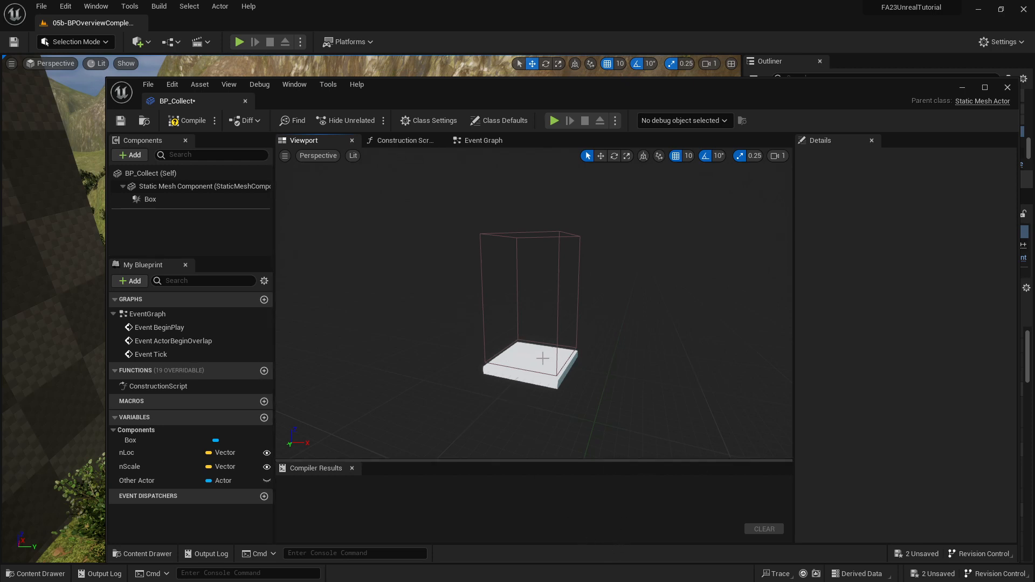
mouse_move(525, 358)
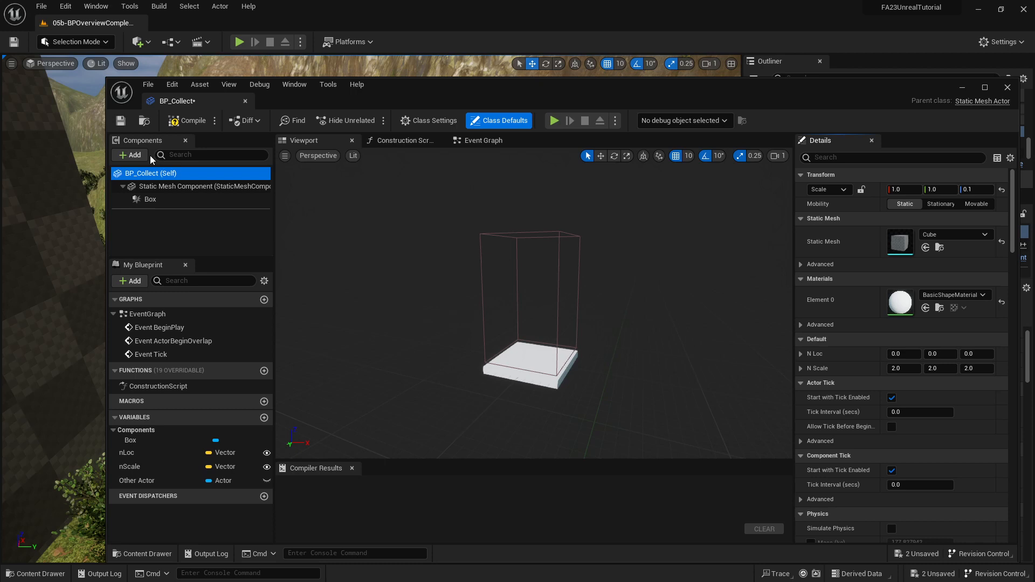
Add a Static Mesh component named Statue using SM_Statue to BP_Collect.
left_click(130, 154)
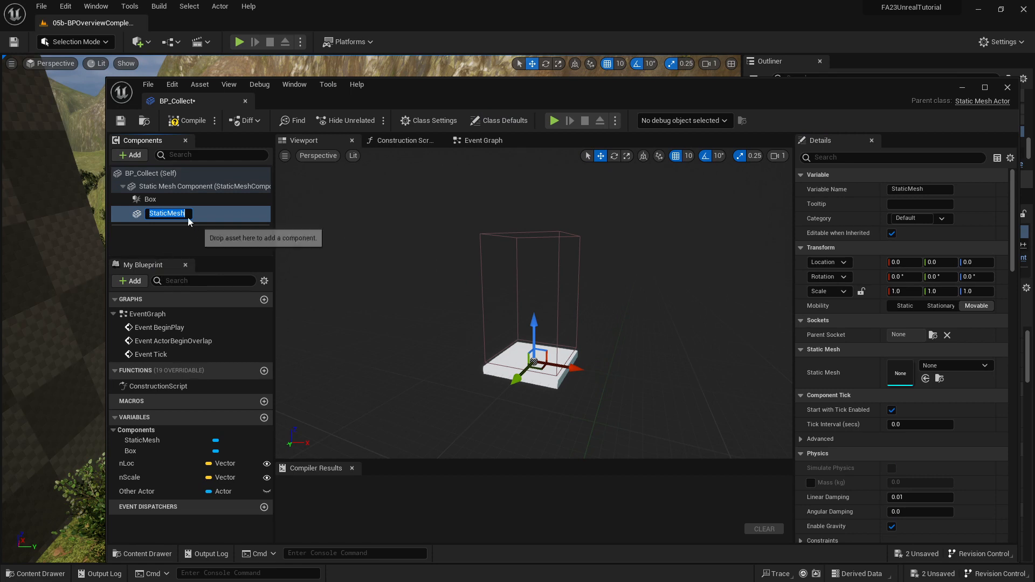
mouse_move(257, 240)
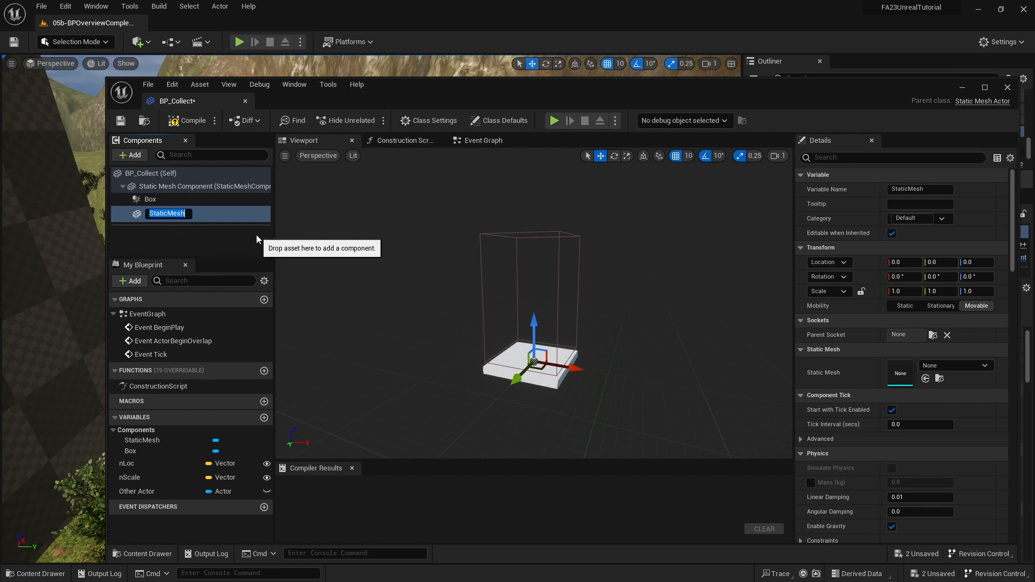
type("Statue")
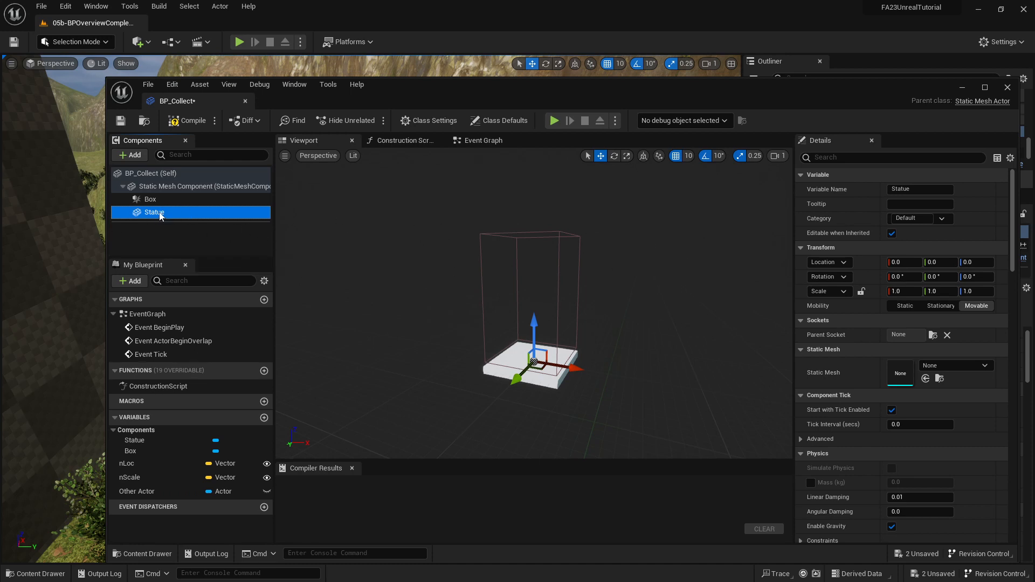
mouse_move(900, 372)
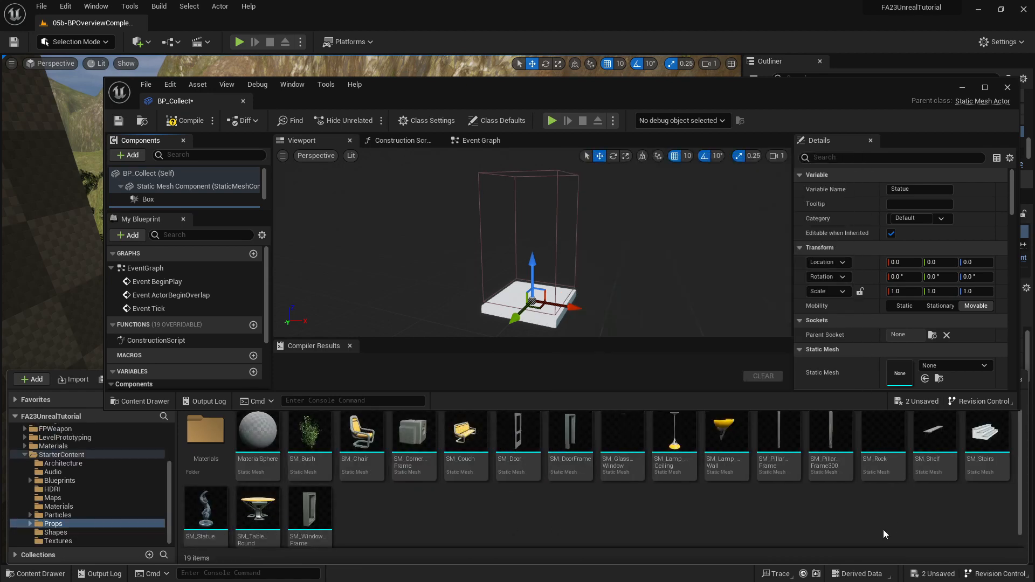
left_click(205, 508)
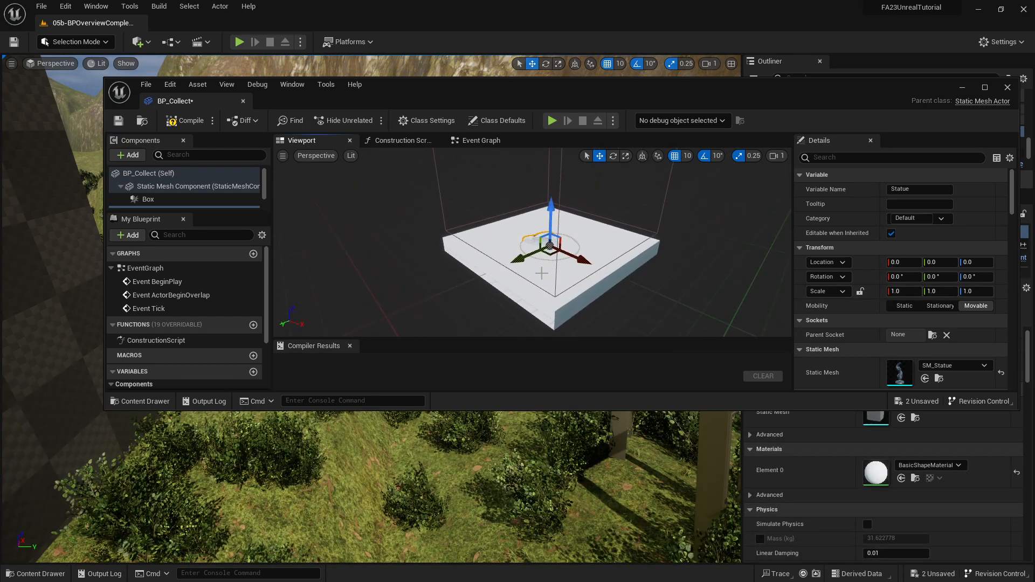
left_click(198, 187)
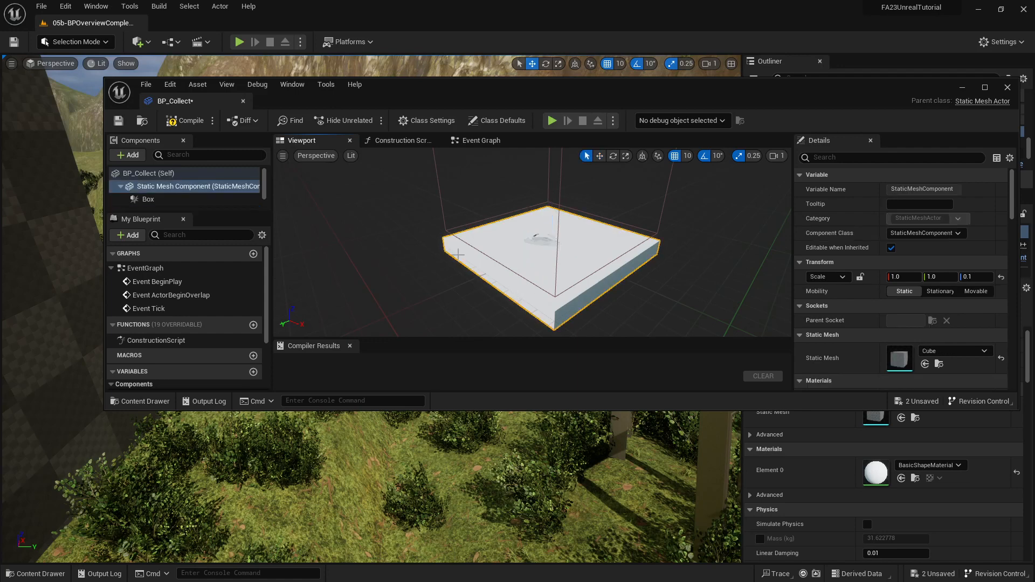
mouse_move(601, 291)
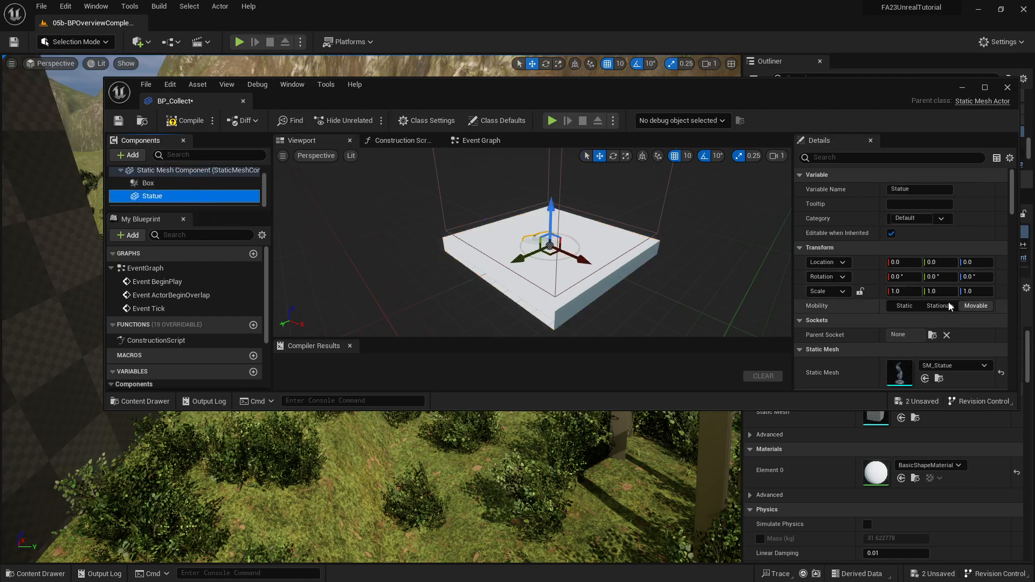
Make Statue Movable at Location Z 400 and Scale Z 10, then compile.
left_click(974, 291)
type("10")
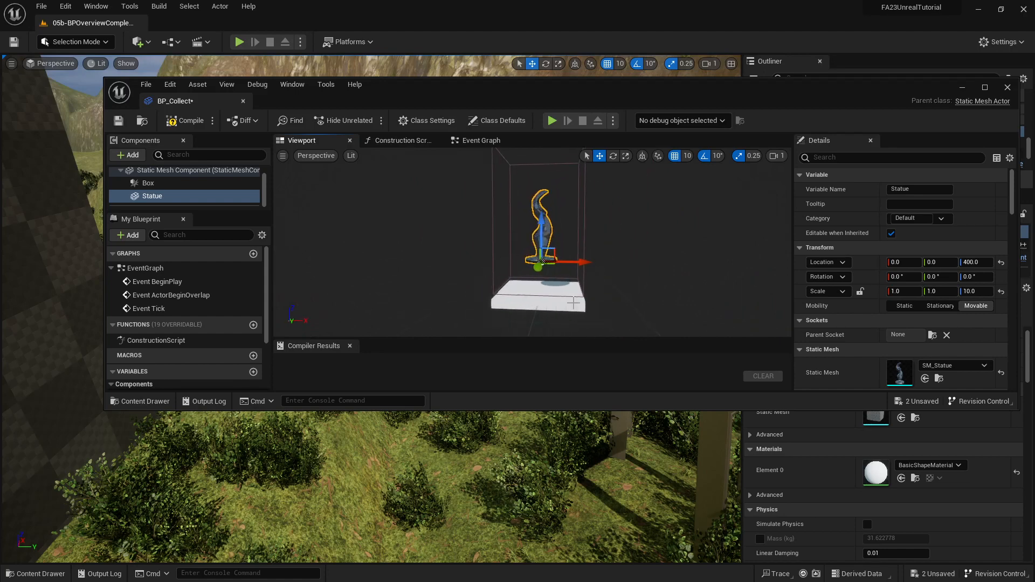
mouse_move(522, 220)
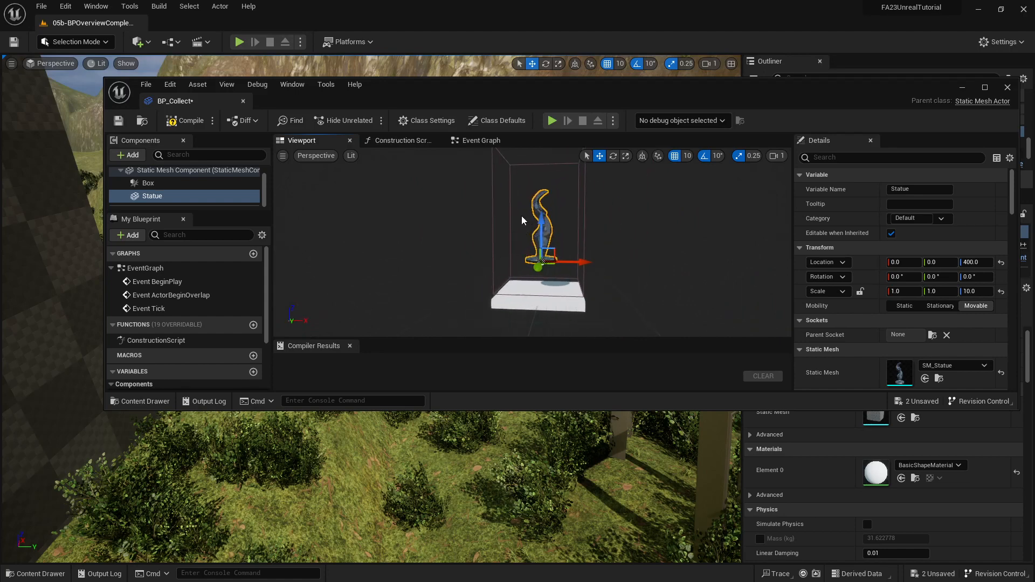
left_click(190, 120)
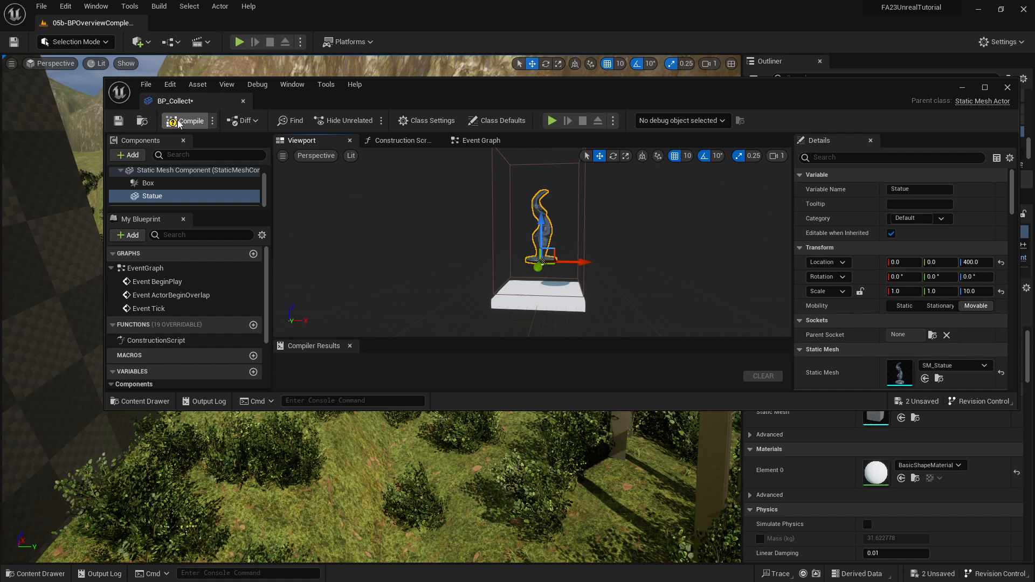
left_click(190, 119)
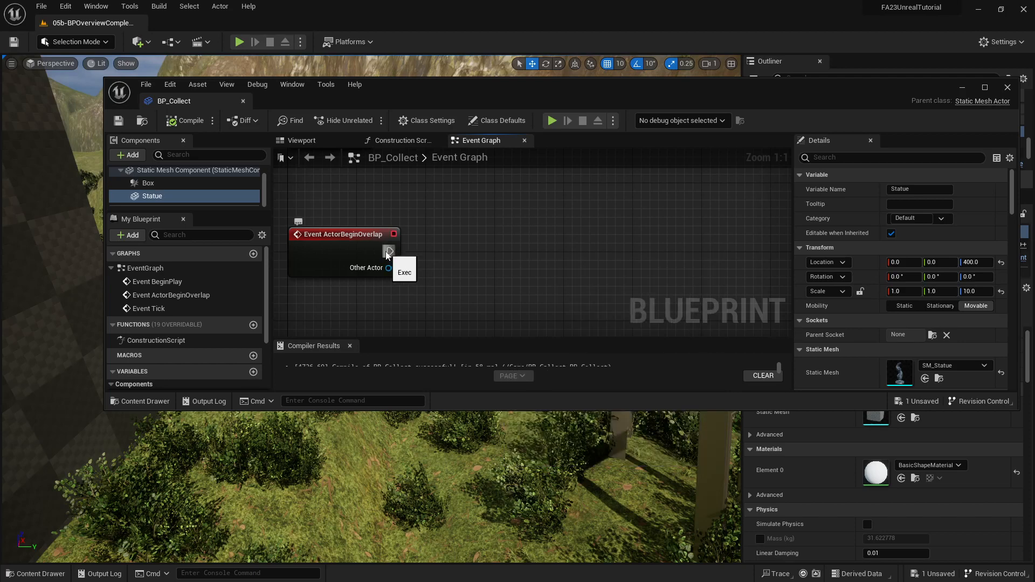
Wire ActorBeginOverlap into a Set Visibility node with New Visibility unchecked.
left_click_drag(390, 251, 463, 258)
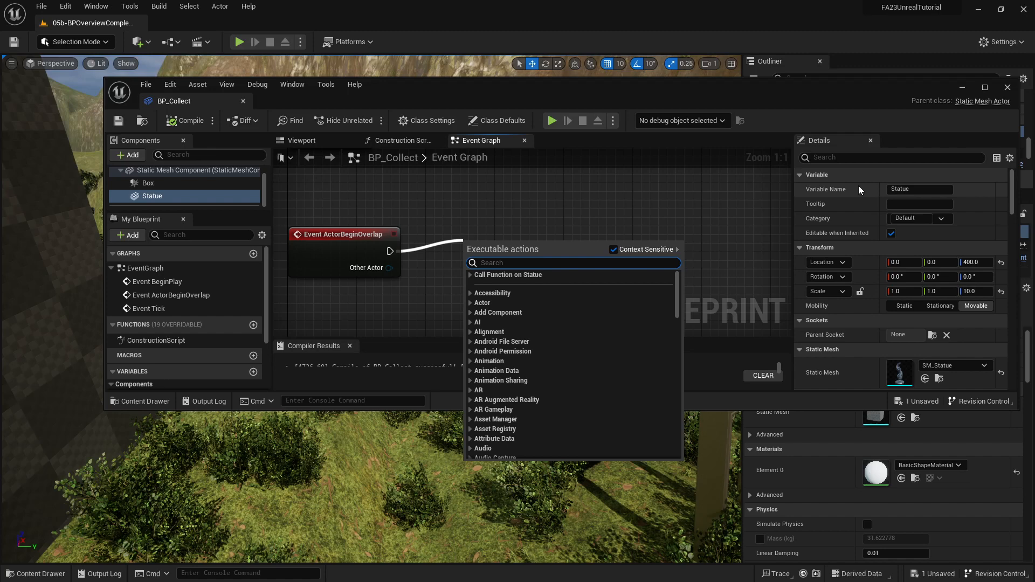
mouse_move(851, 199)
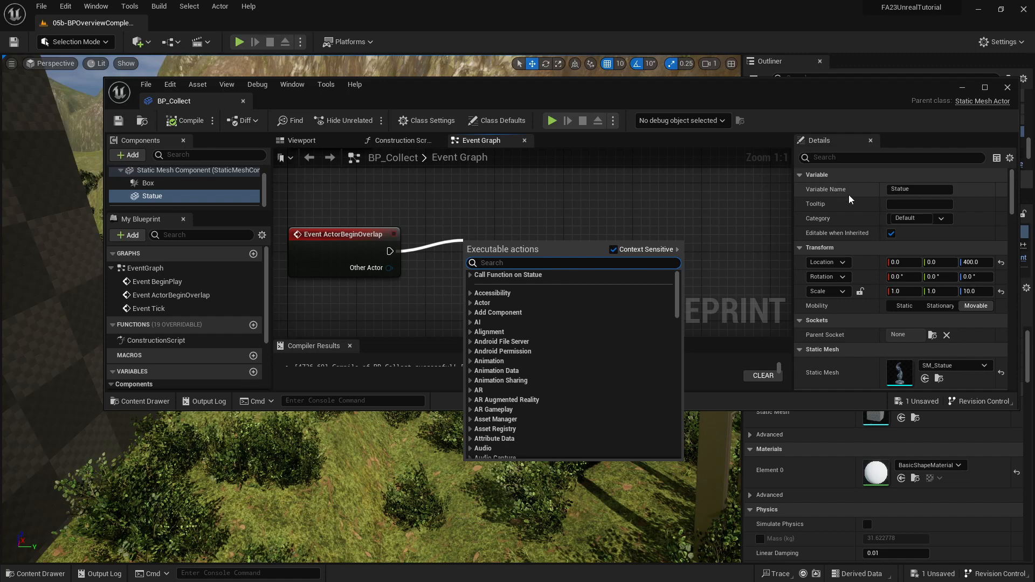
type("set vis")
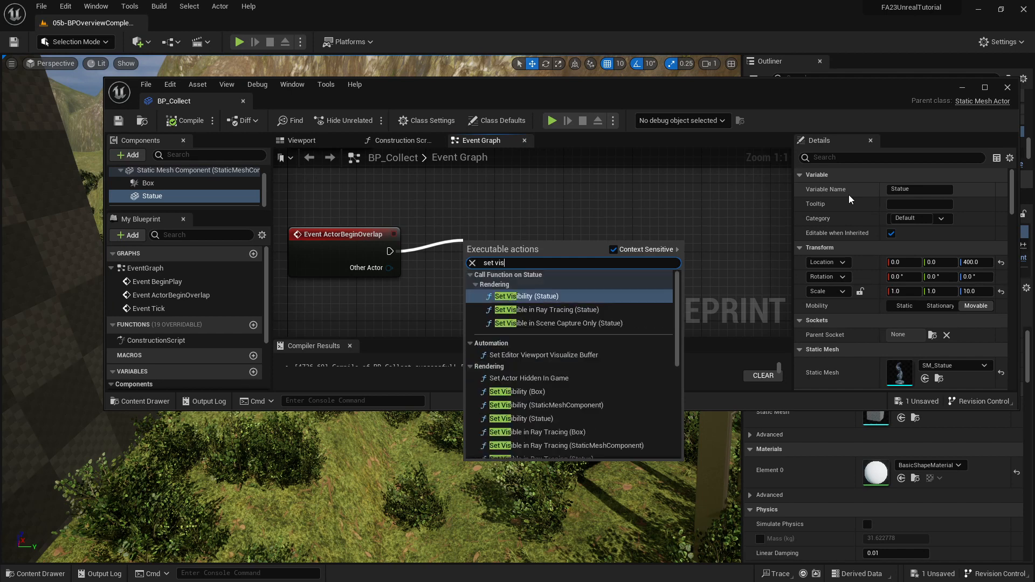
type("b")
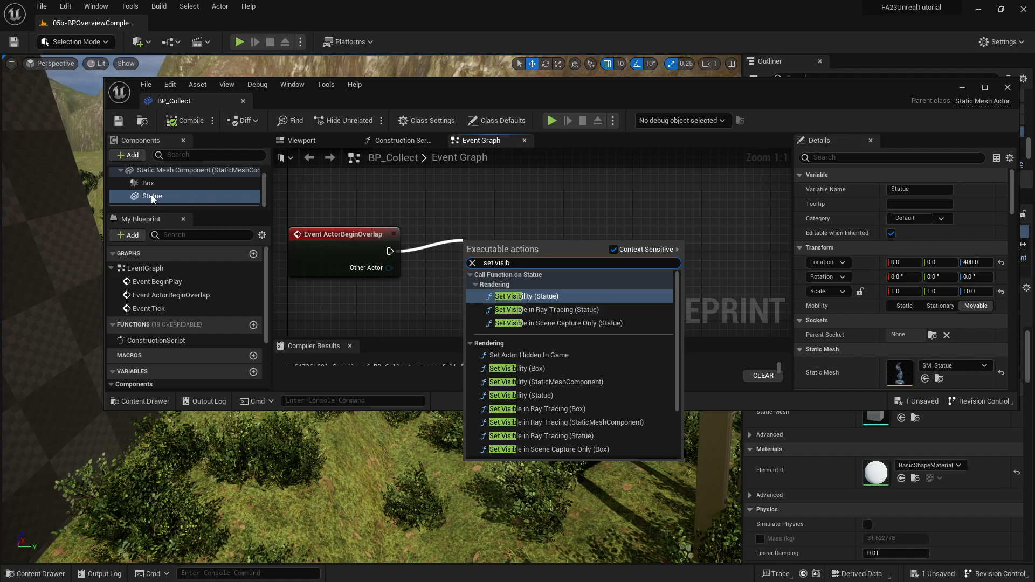
mouse_move(528, 296)
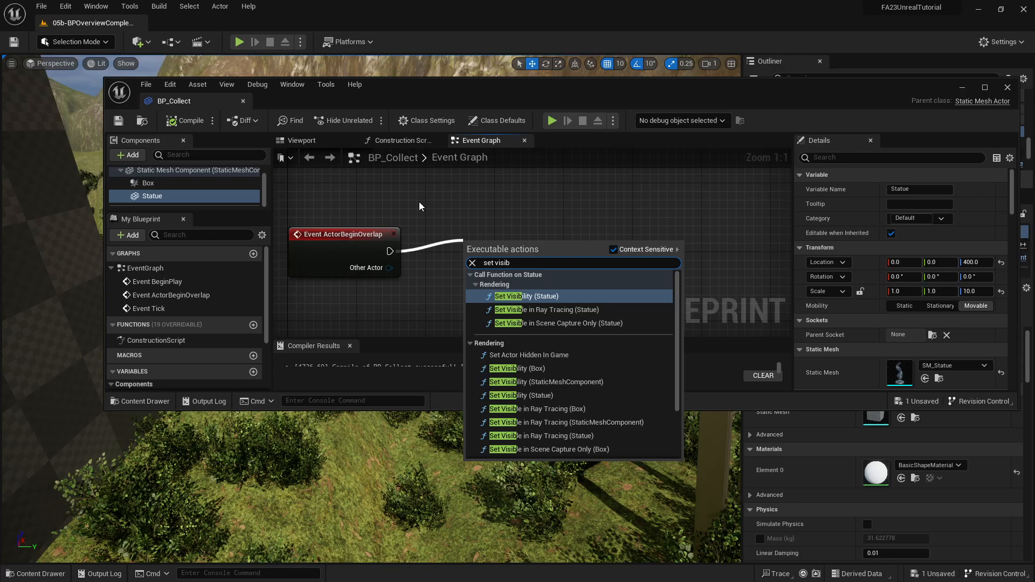
left_click(199, 170)
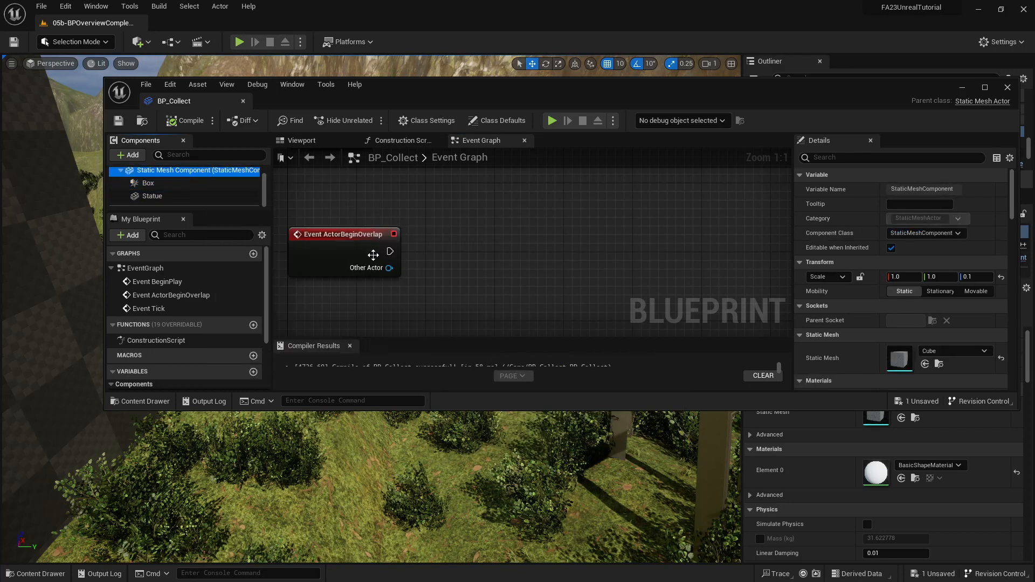
left_click_drag(390, 251, 491, 258)
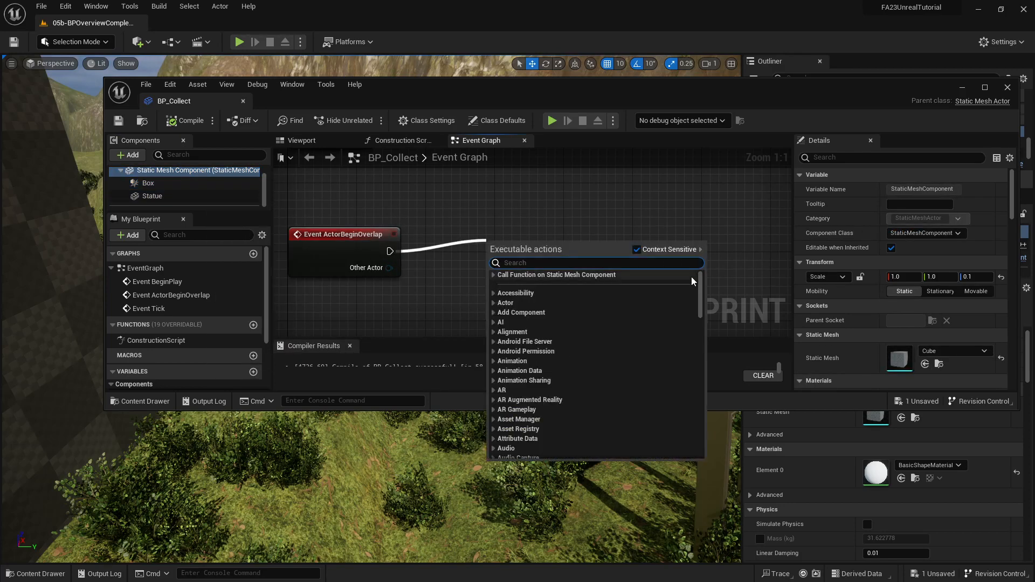
type("set visibil")
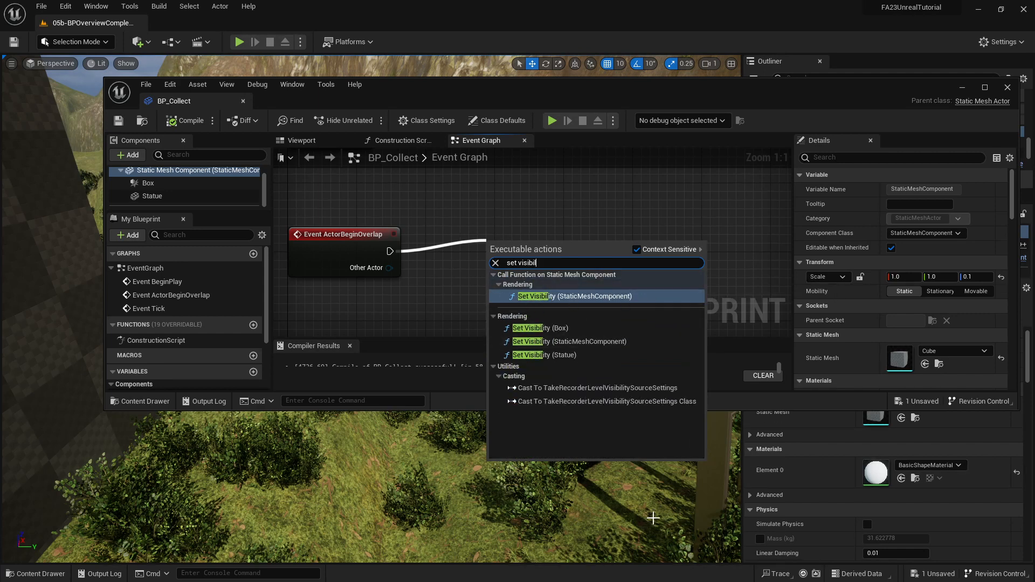
mouse_move(551, 355)
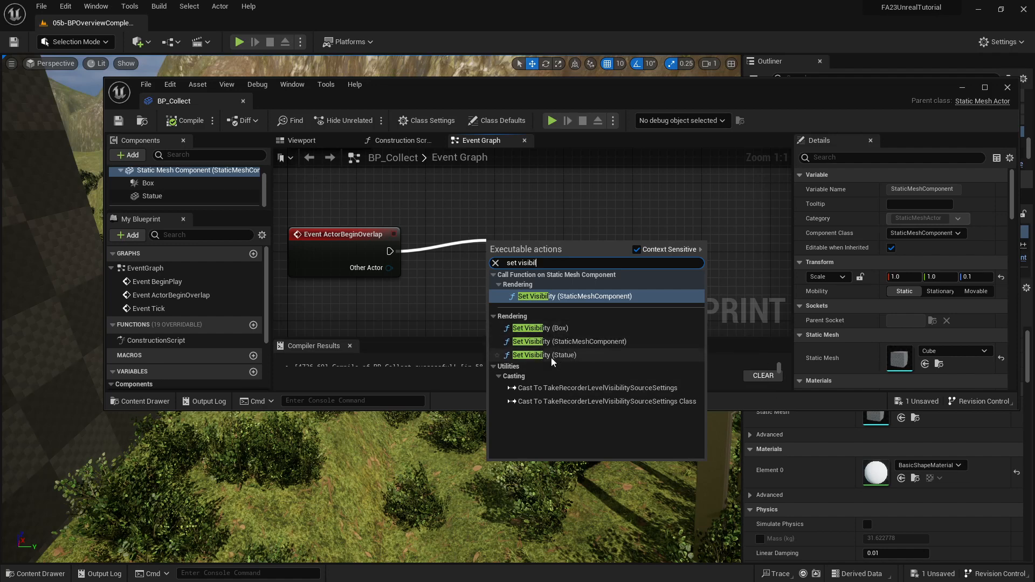
mouse_move(547, 354)
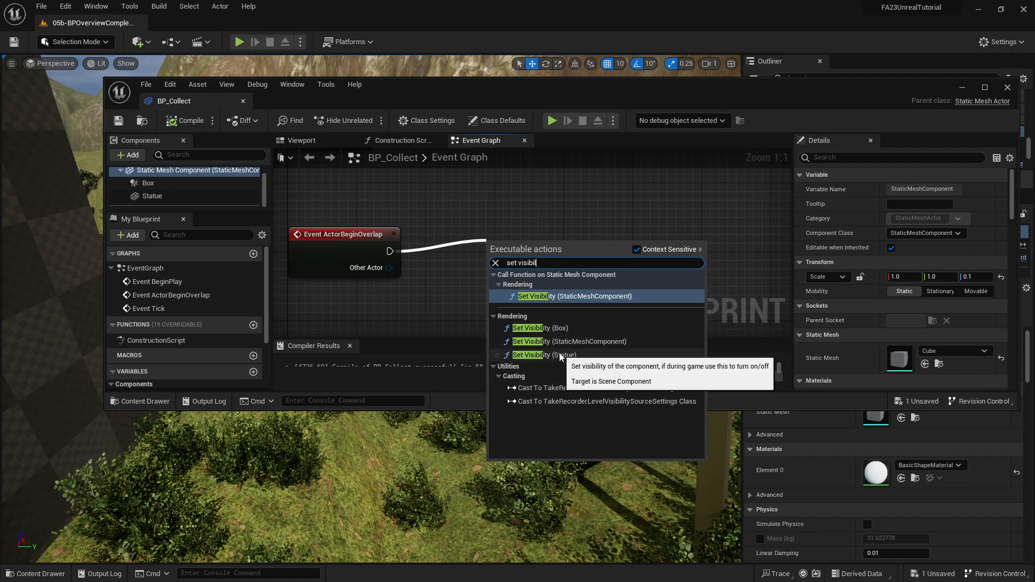
left_click(539, 328)
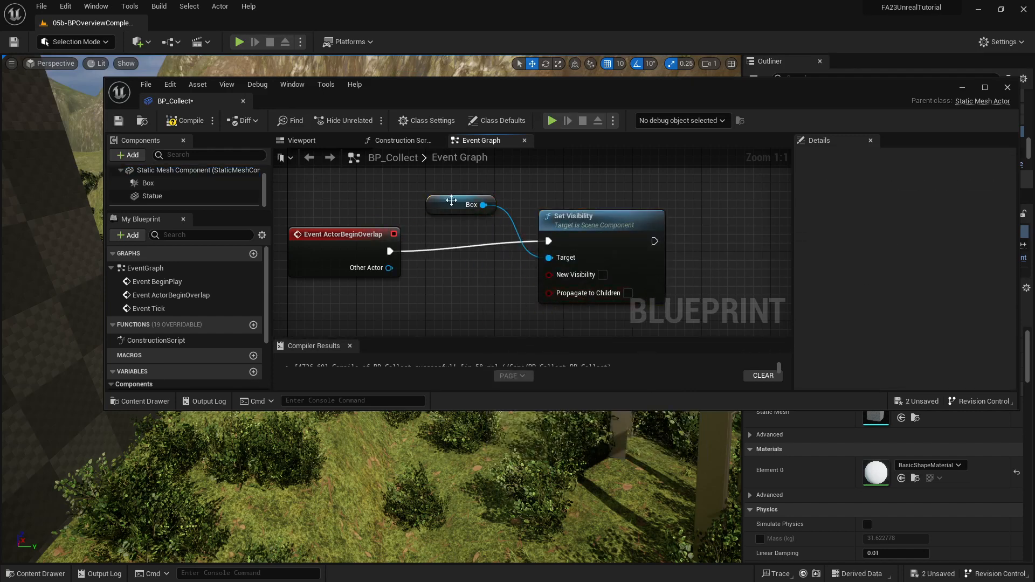
Drop a Statue component reference into the graph as the Set Visibility target.
left_click_drag(451, 205, 452, 305)
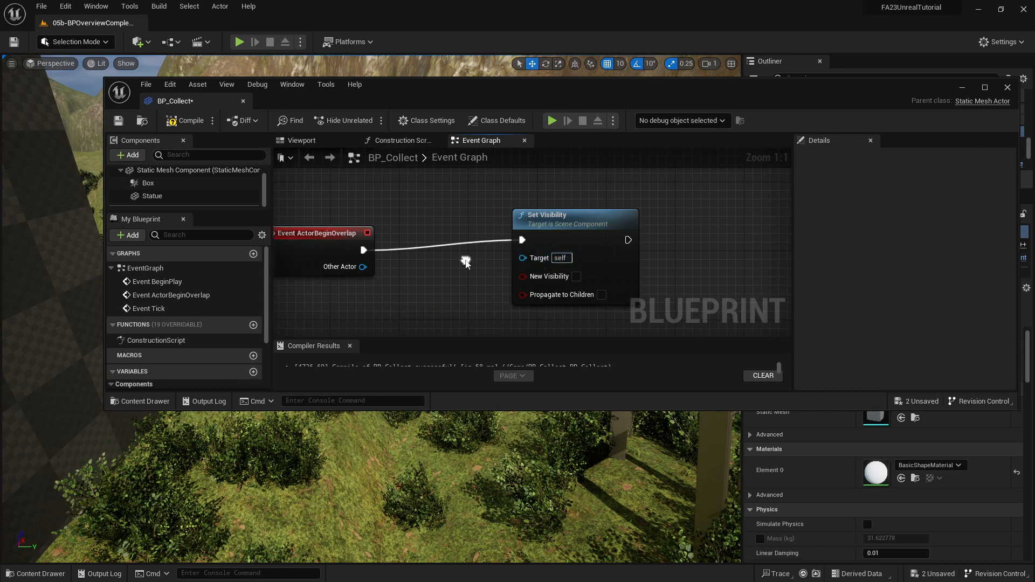
left_click(152, 196)
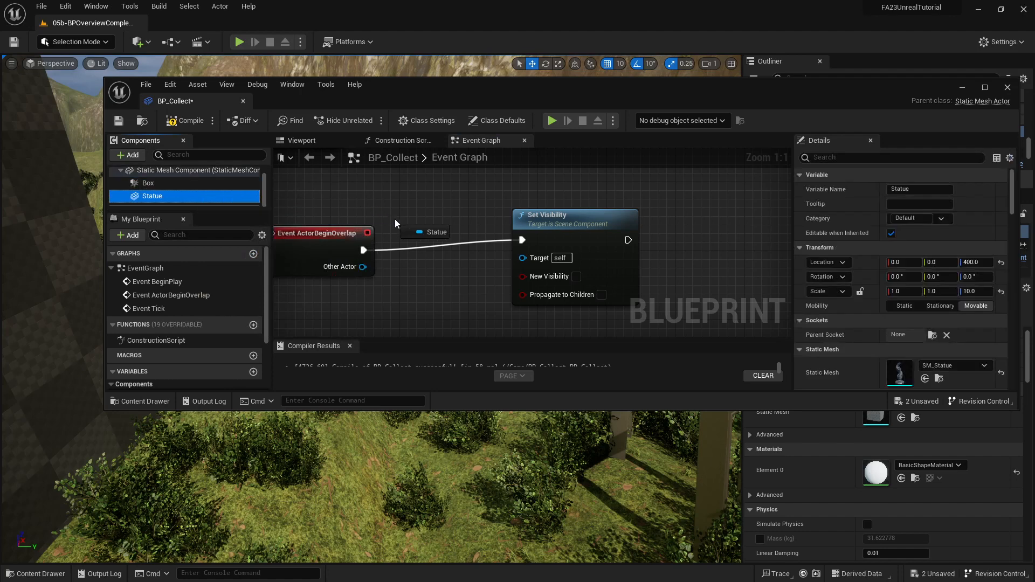
left_click(469, 279)
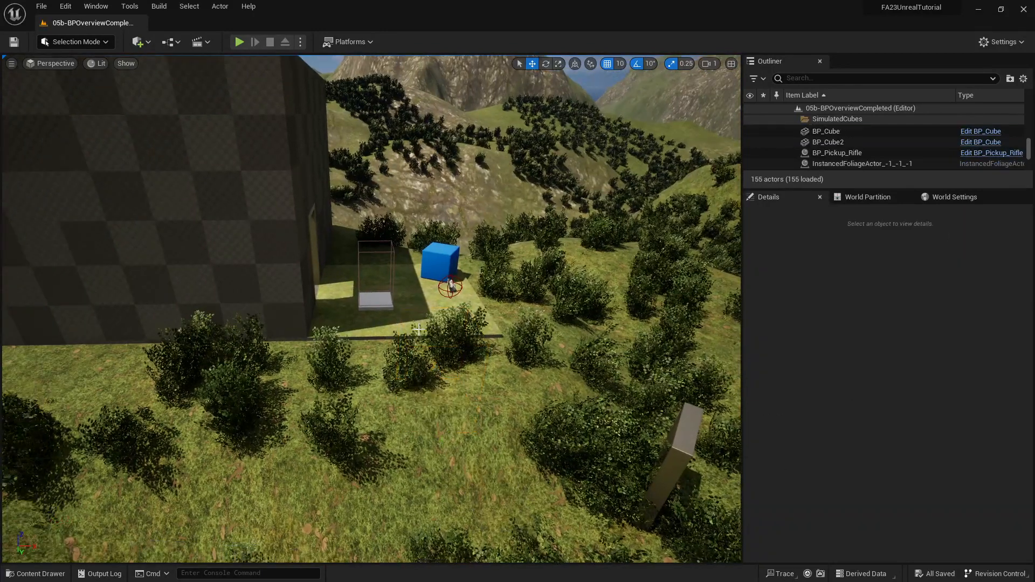
Drag BP_Collect into the level among the bushes and playtest walking into its trigger.
left_click(35, 572)
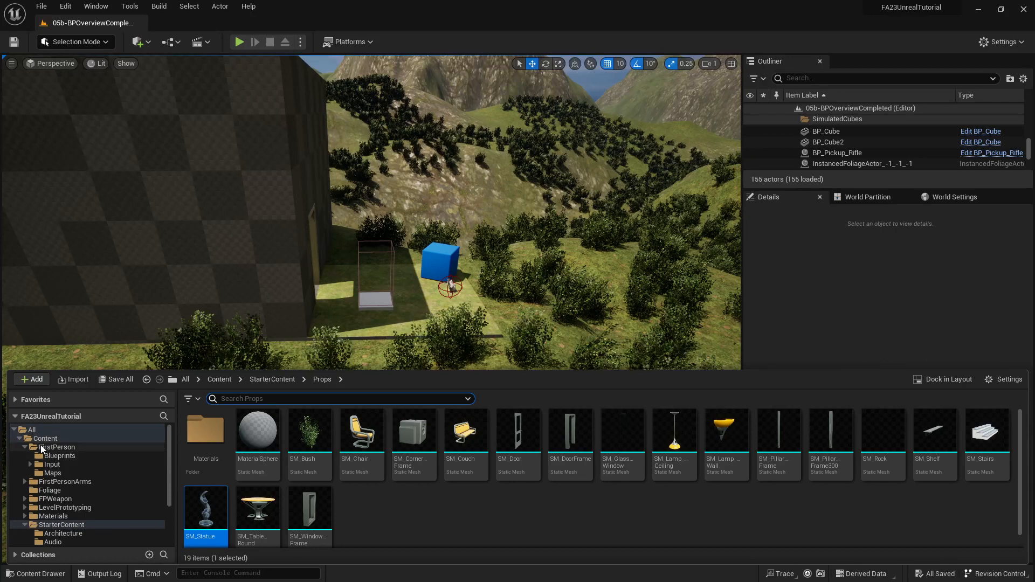
left_click(218, 379)
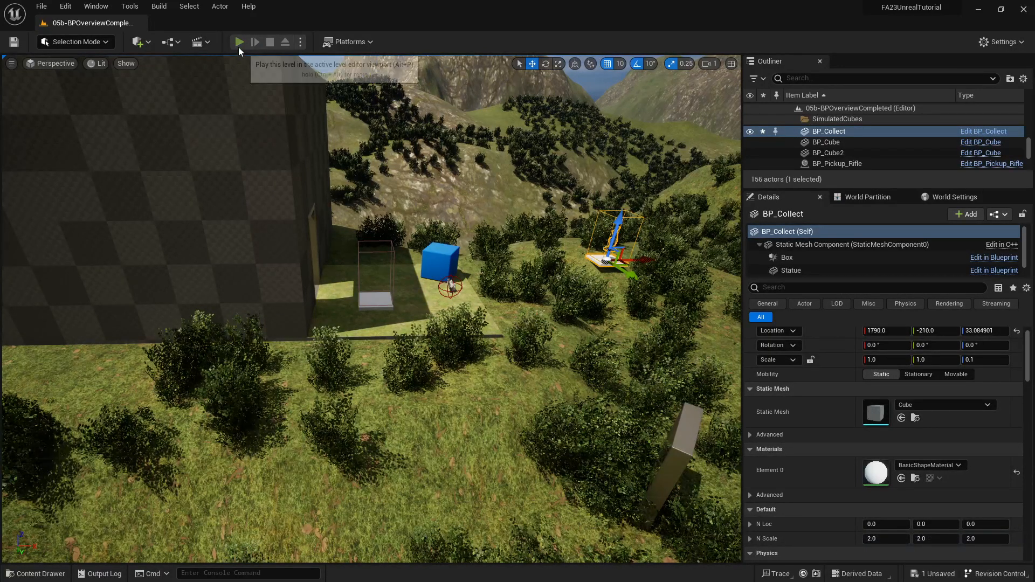
left_click(239, 42)
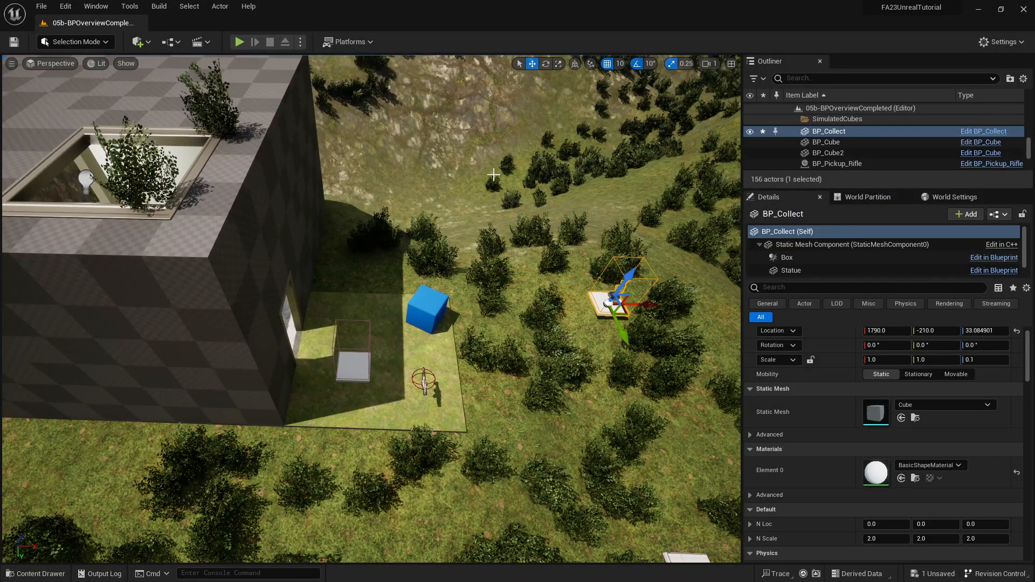
left_click(240, 42)
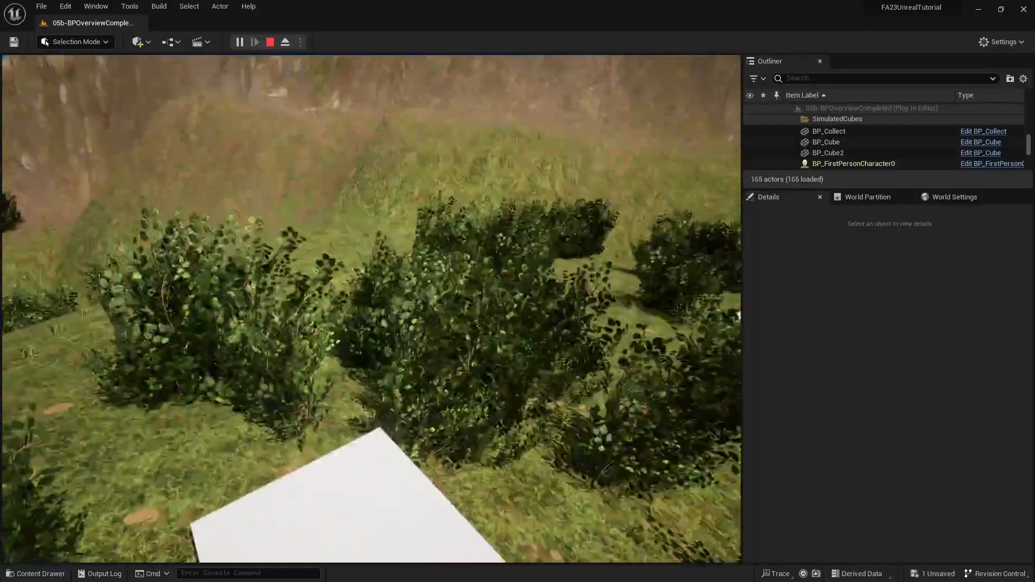
left_click(269, 42)
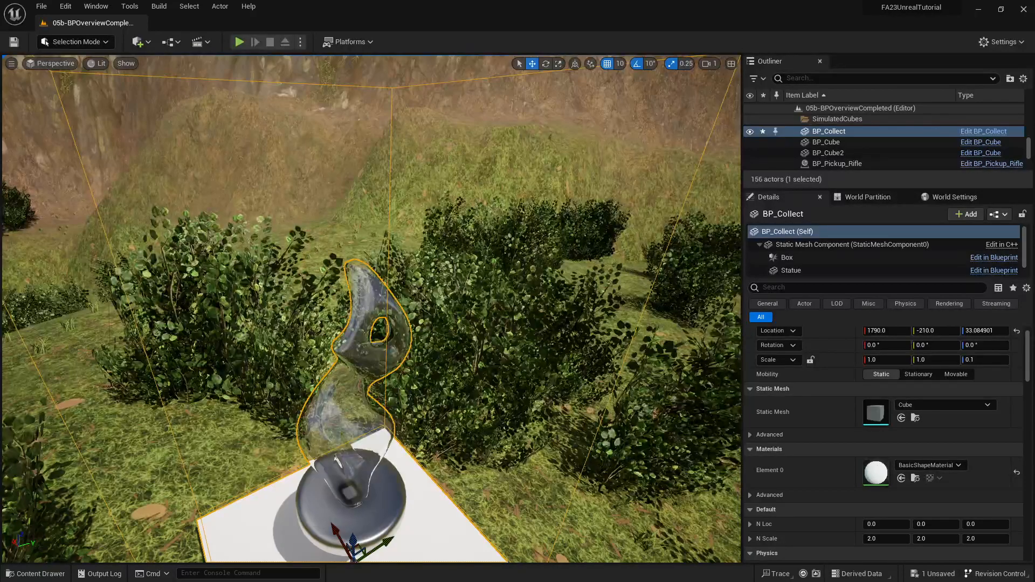
Set the Statue component's Collision Presets to NoCollision in BP_Collect.
left_click(983, 131)
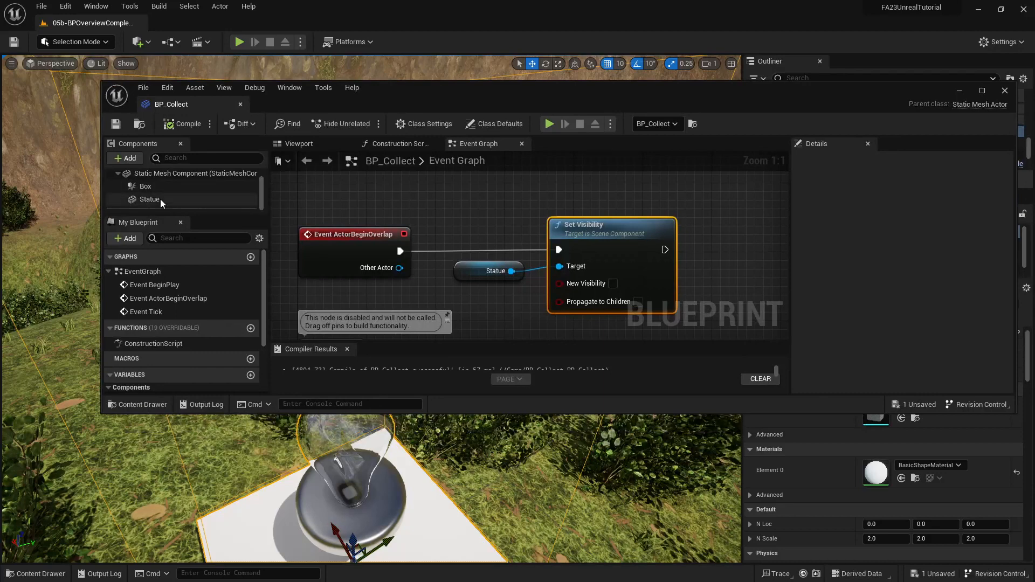
left_click(149, 198)
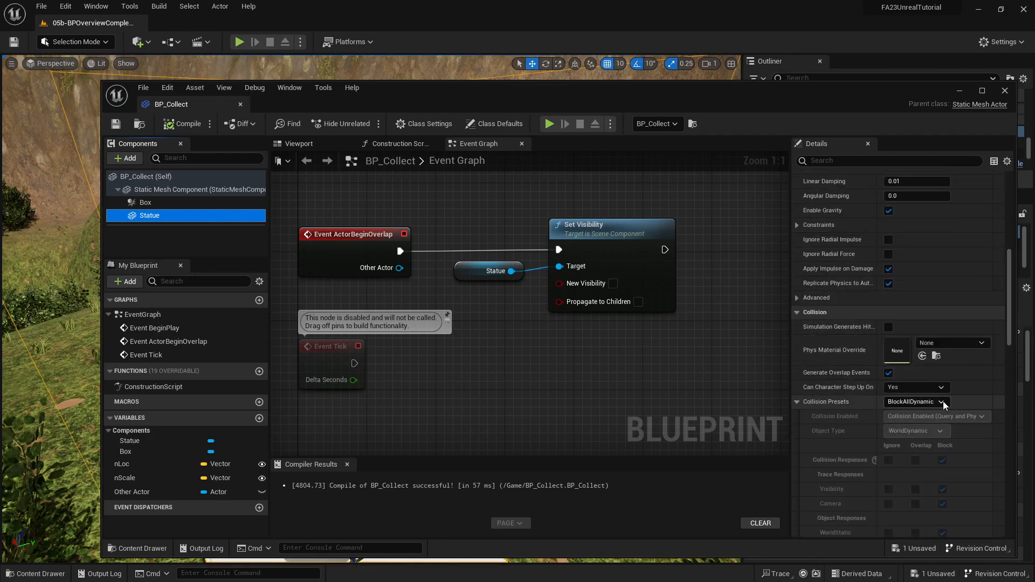
left_click(939, 401)
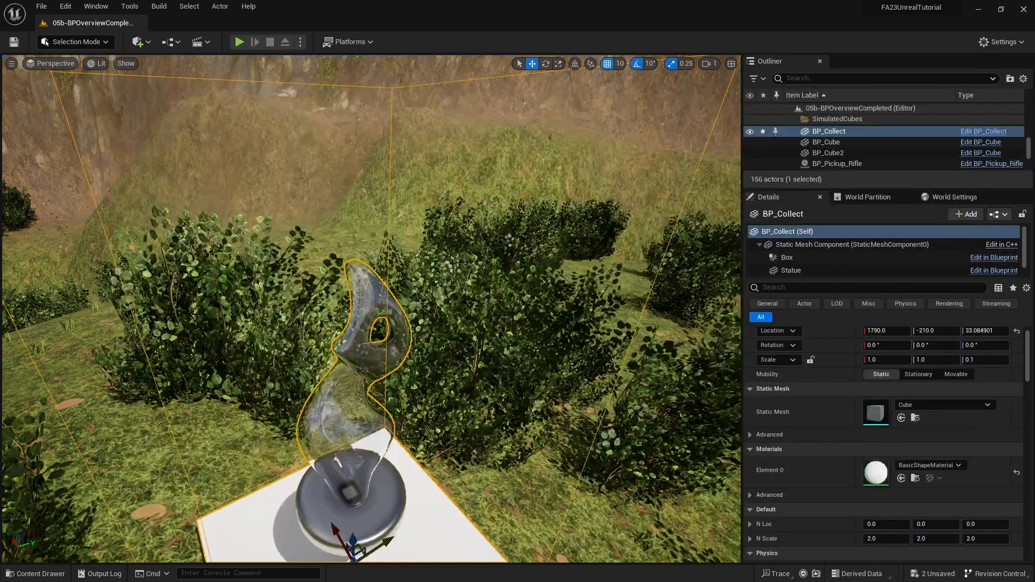
left_click(238, 42)
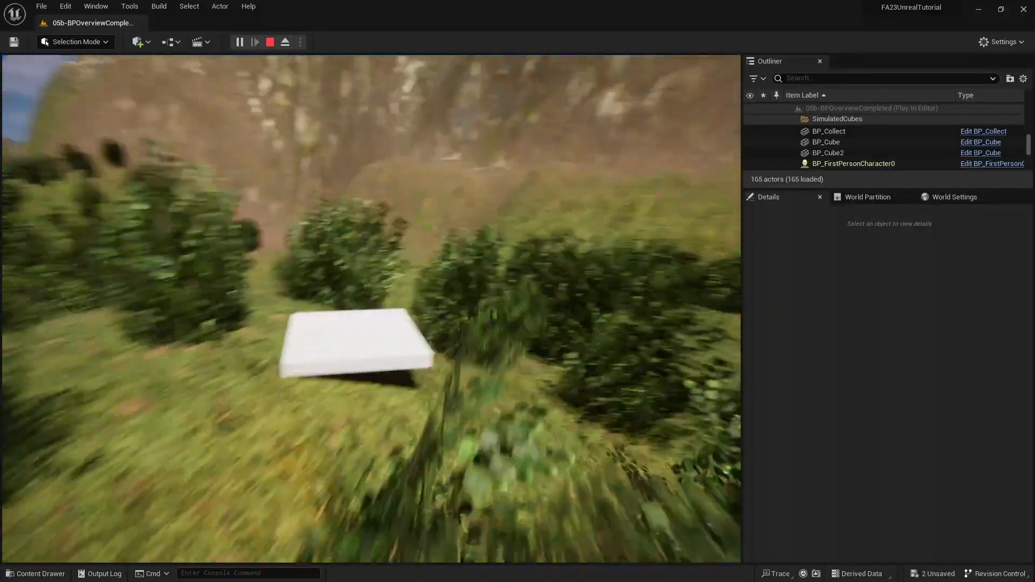
left_click(269, 42)
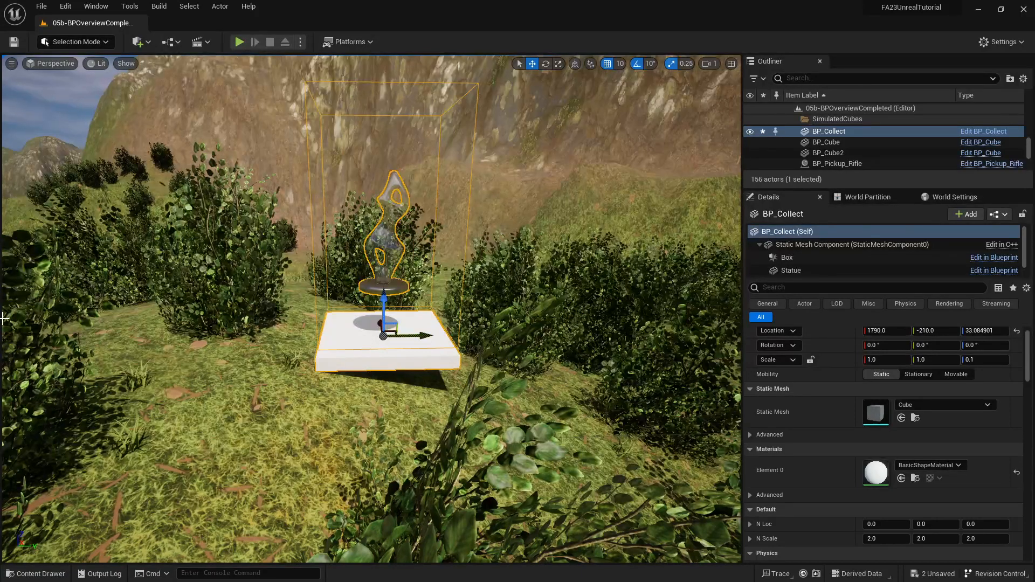
mouse_move(65, 194)
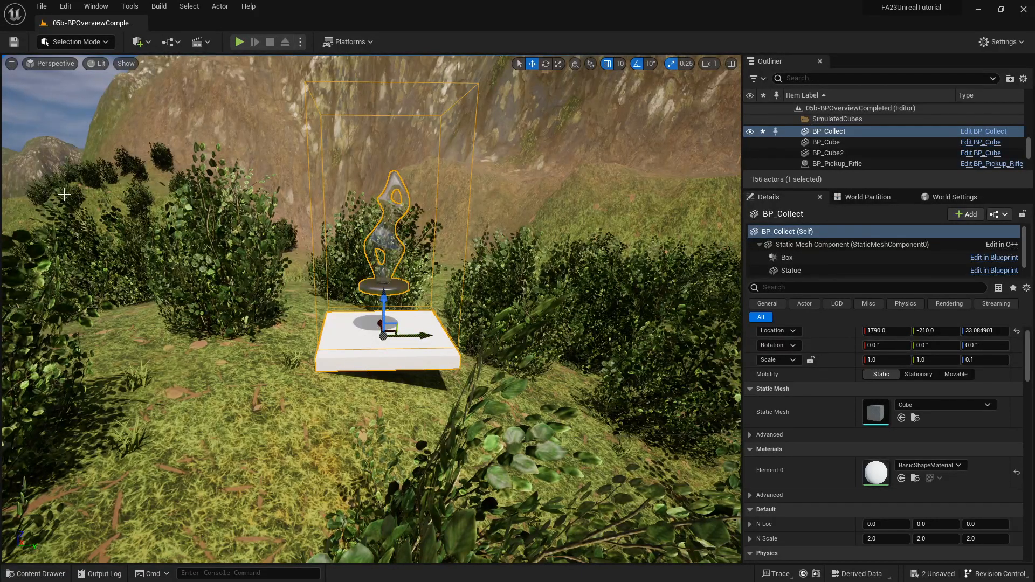